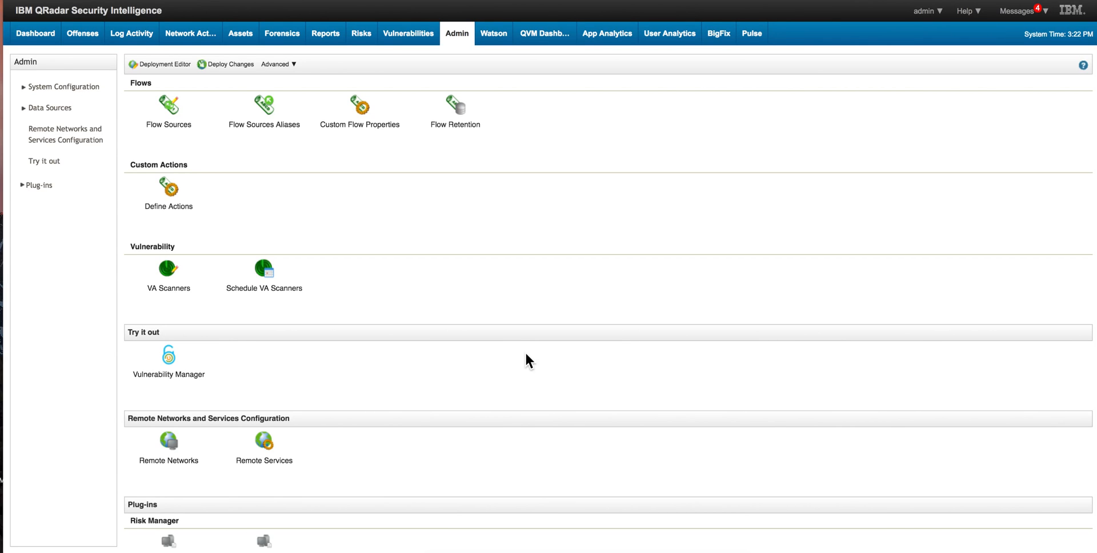
{"action": "mouse_move", "coordinate": [226, 343]}
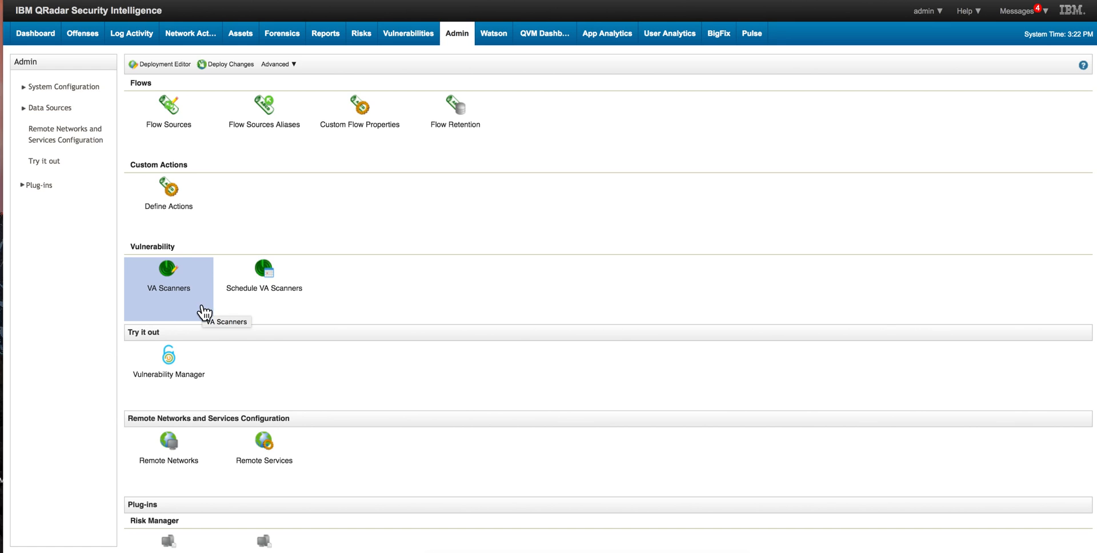
{"action": "mouse_move", "coordinate": [168, 271]}
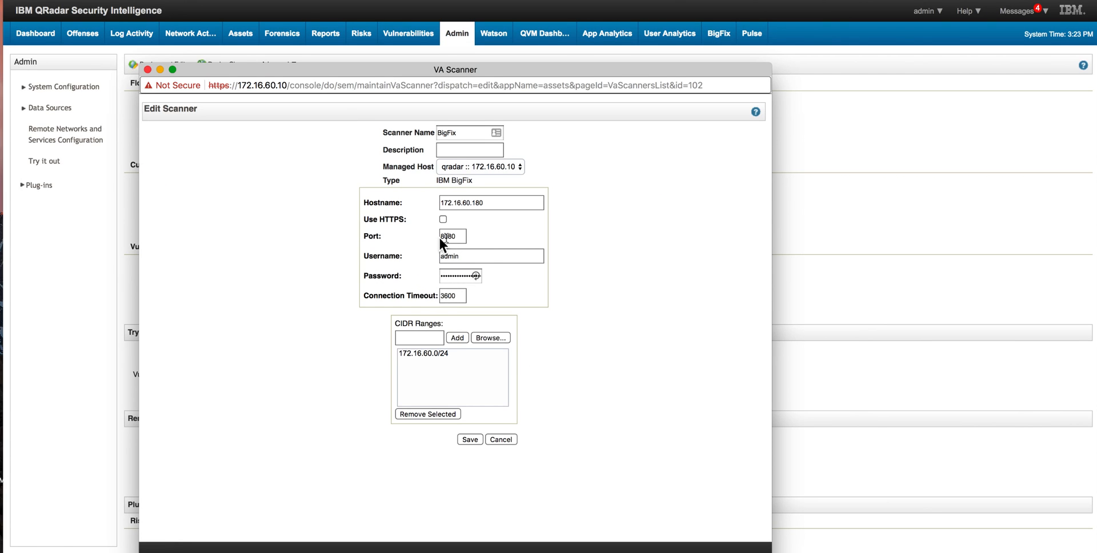
{"action": "mouse_move", "coordinate": [483, 366]}
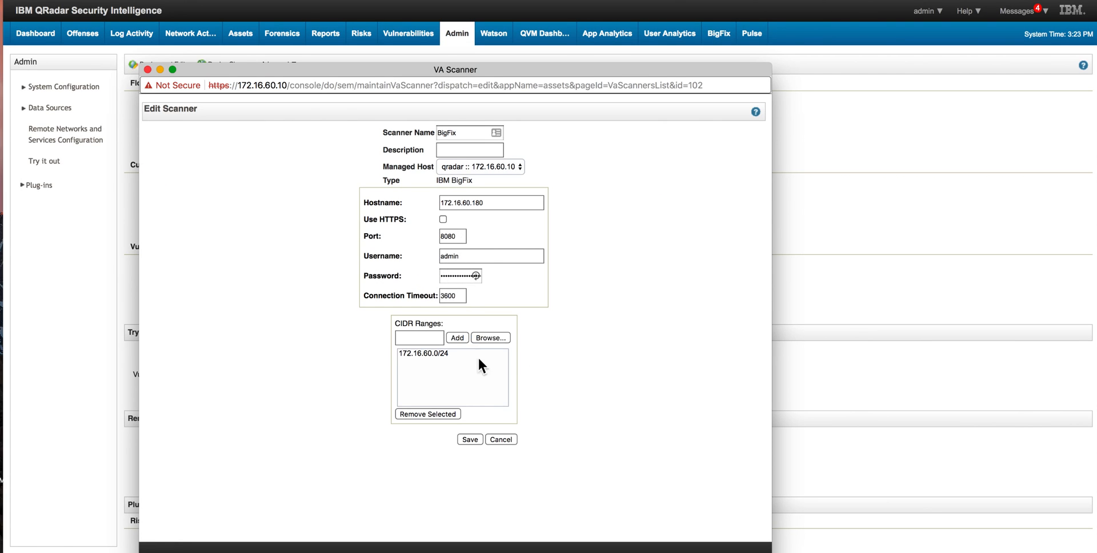
Cancel out of the BigFix scanner settings back to the VA scanner list.
{"action": "left_click", "coordinate": [500, 438]}
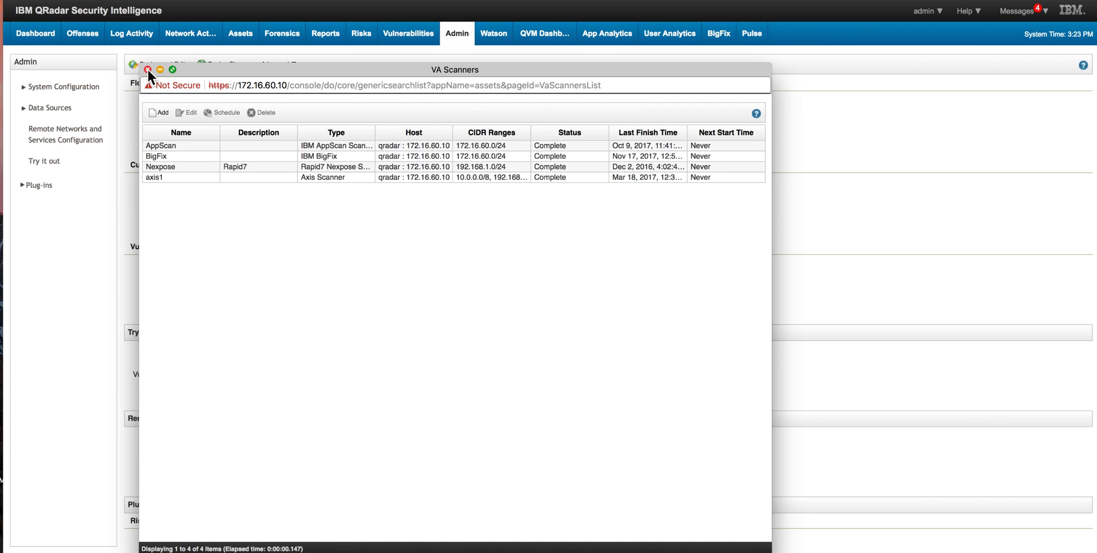
Close the VA Scanners window to return to the Admin overview.
{"action": "left_click", "coordinate": [149, 74]}
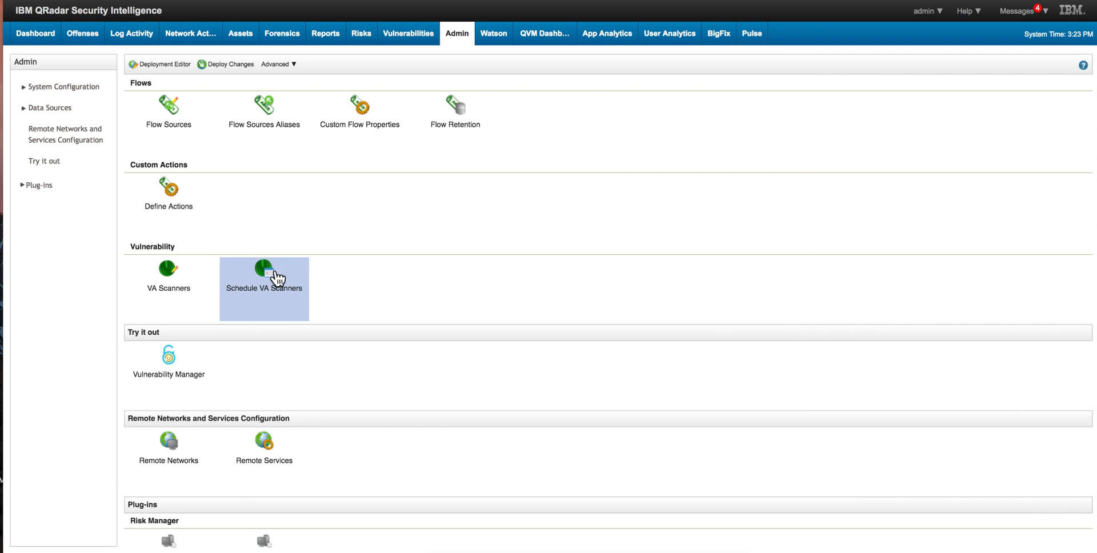
{"action": "mouse_move", "coordinate": [275, 279]}
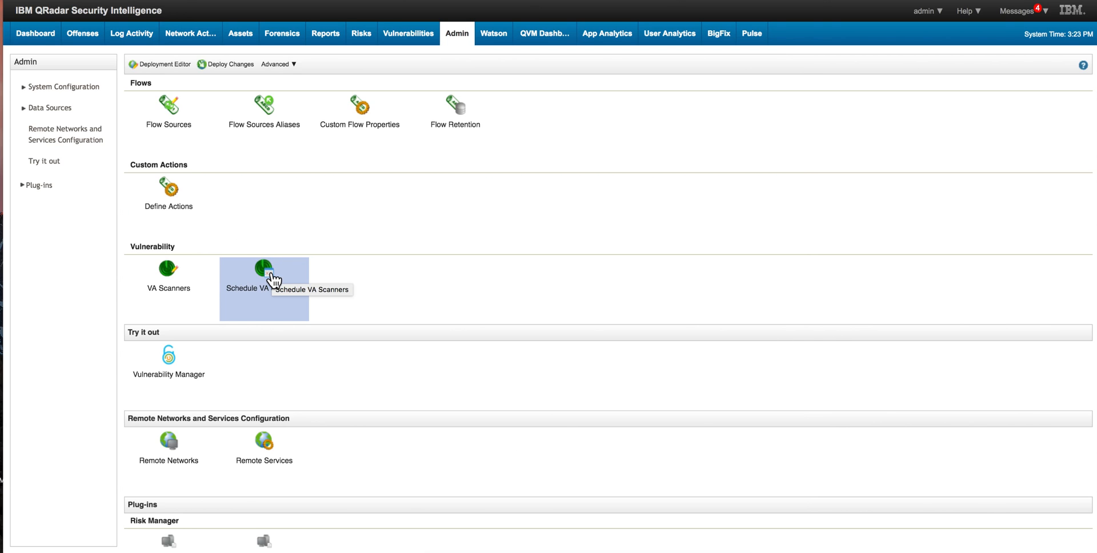
{"action": "mouse_move", "coordinate": [273, 280]}
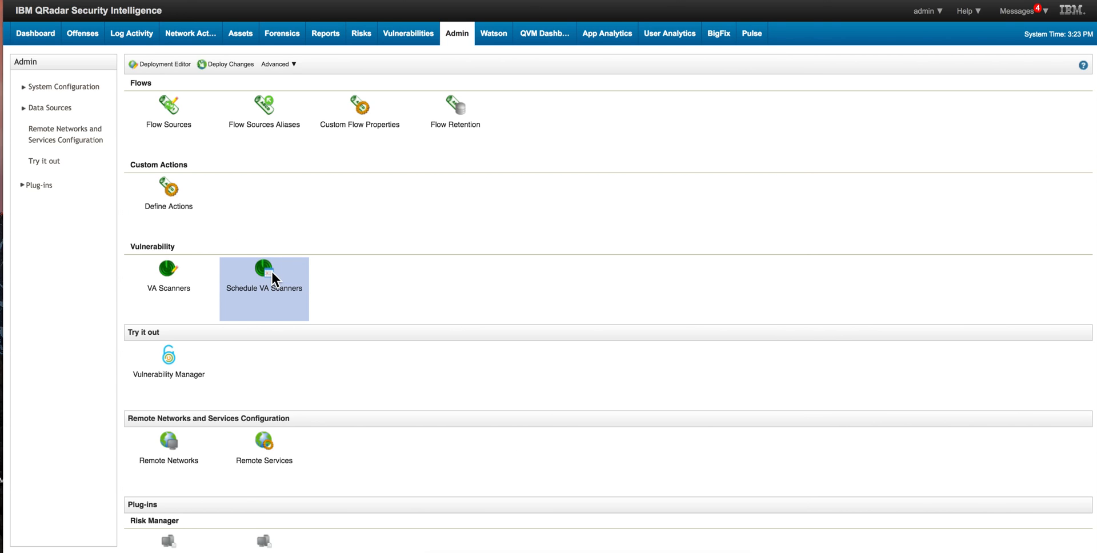
{"action": "mouse_move", "coordinate": [297, 249]}
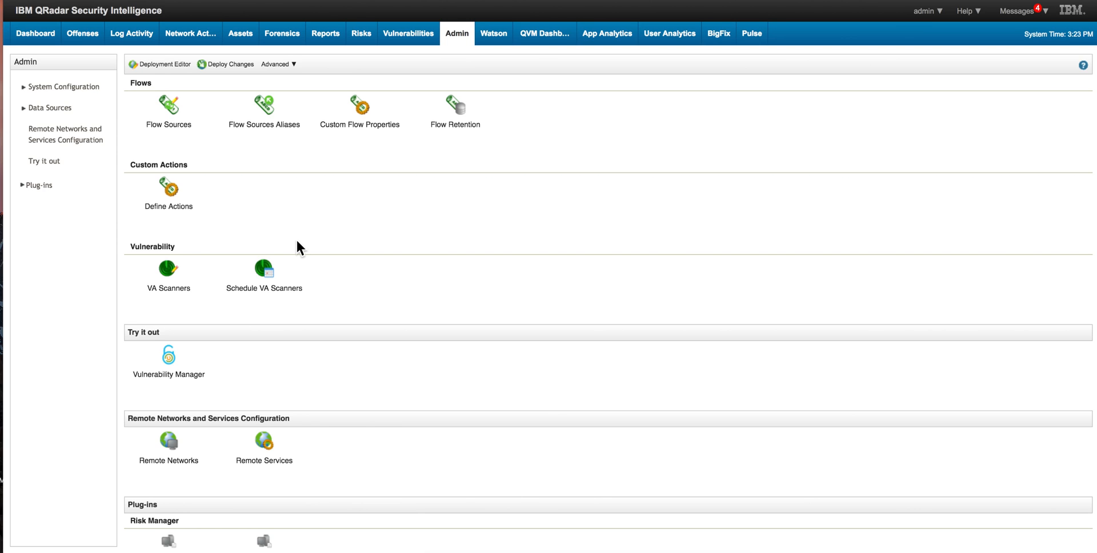
{"action": "mouse_move", "coordinate": [294, 239]}
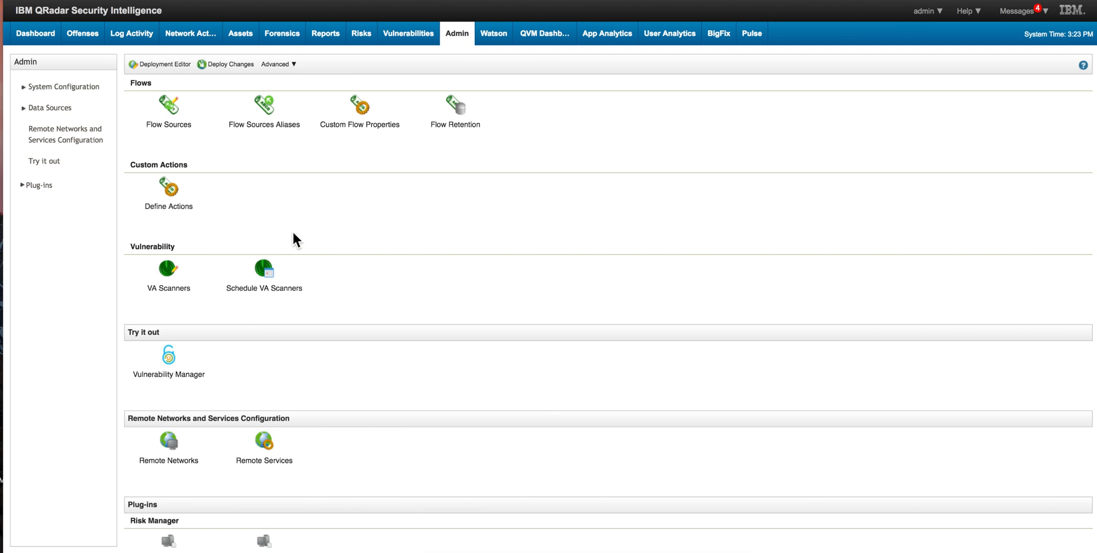
{"action": "mouse_move", "coordinate": [82, 38]}
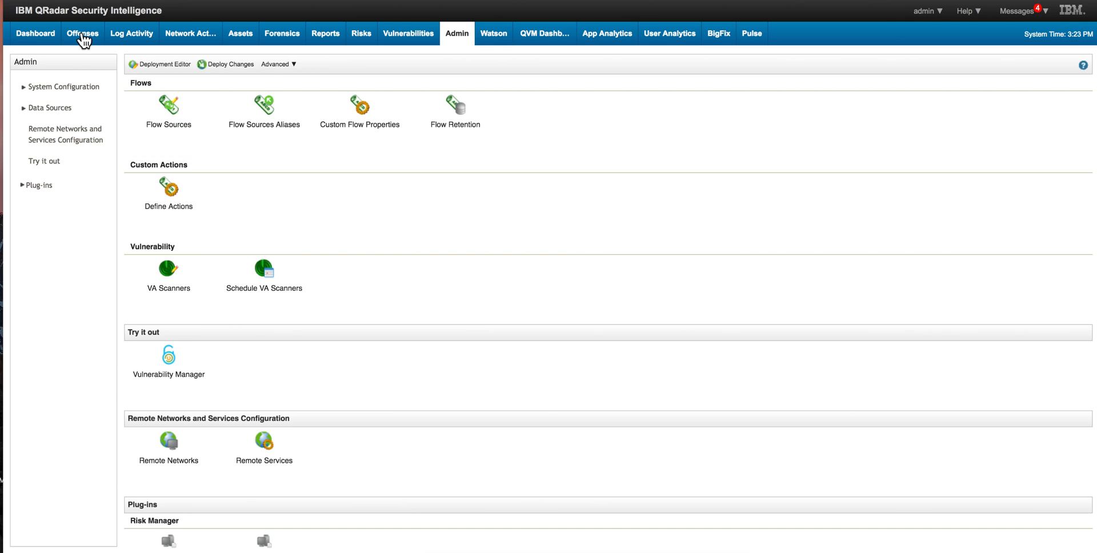
Go to Offenses and list the Display view choices for offense 5223.
{"action": "left_click", "coordinate": [82, 33]}
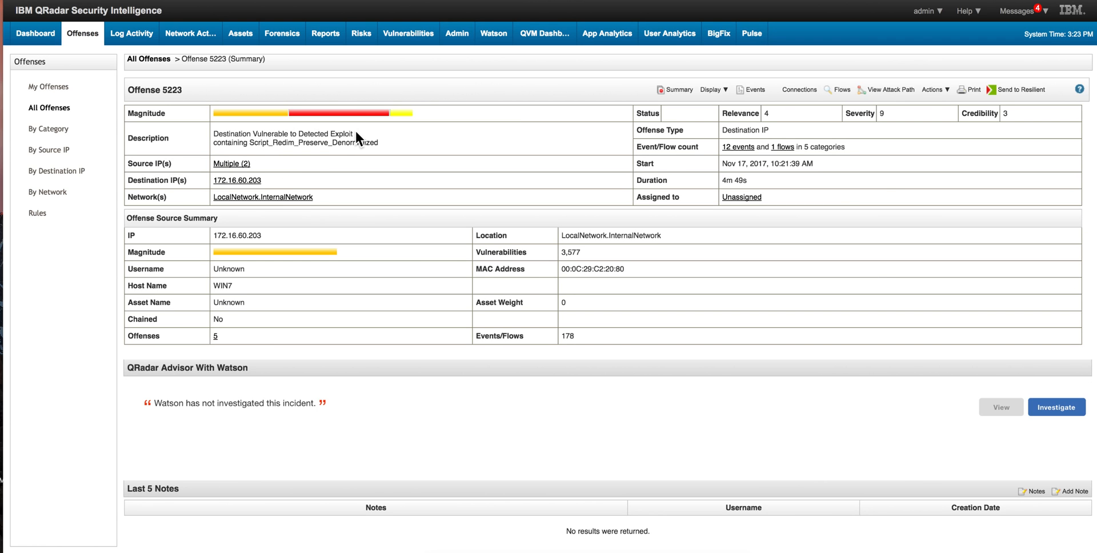
{"action": "left_click", "coordinate": [712, 89]}
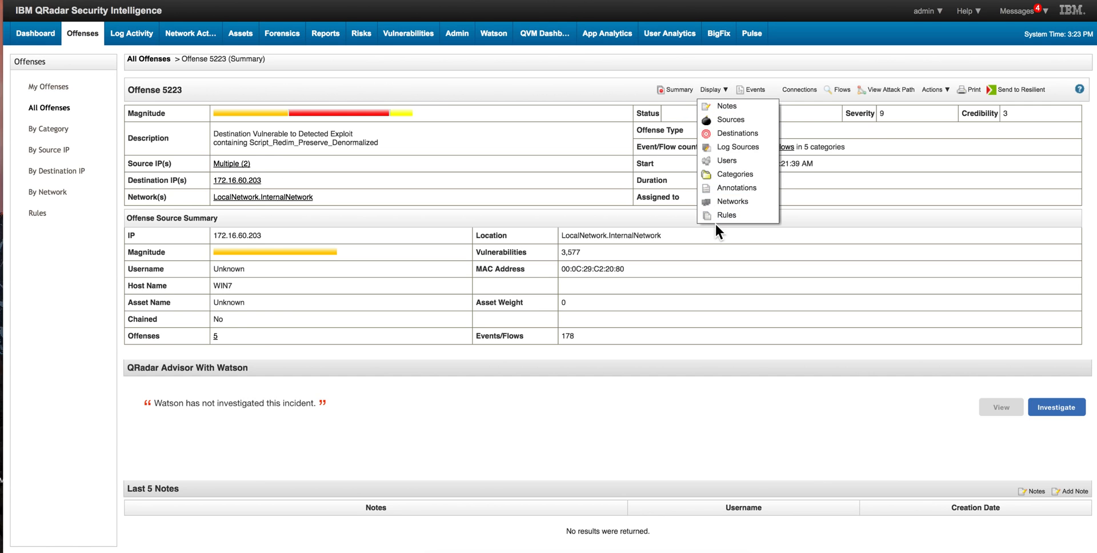
Show offense 5223's contributing rules, review the Destination Vulnerable rule, and cancel without saving.
{"action": "left_click", "coordinate": [726, 214]}
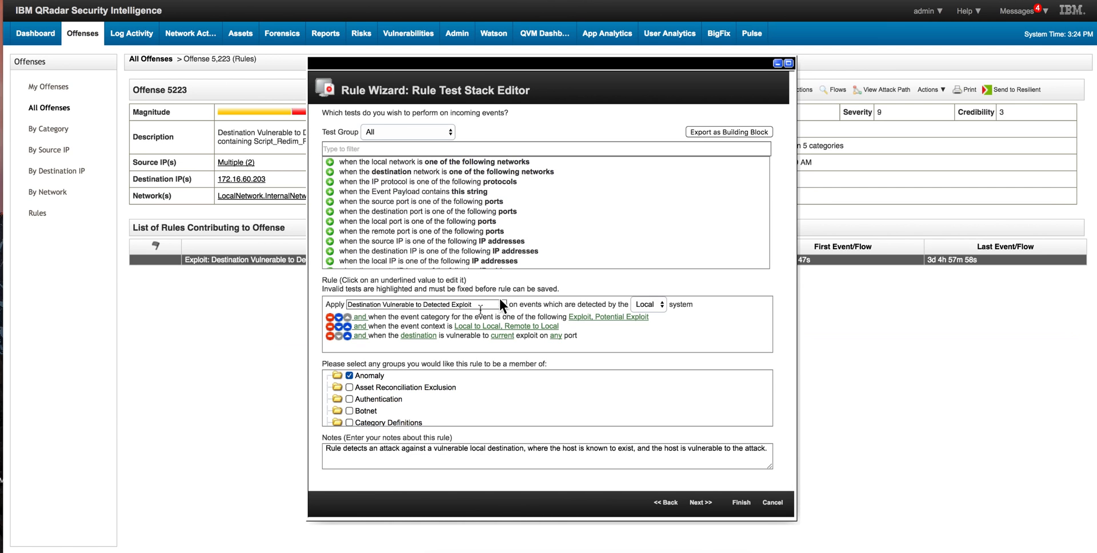
{"action": "mouse_move", "coordinate": [437, 330]}
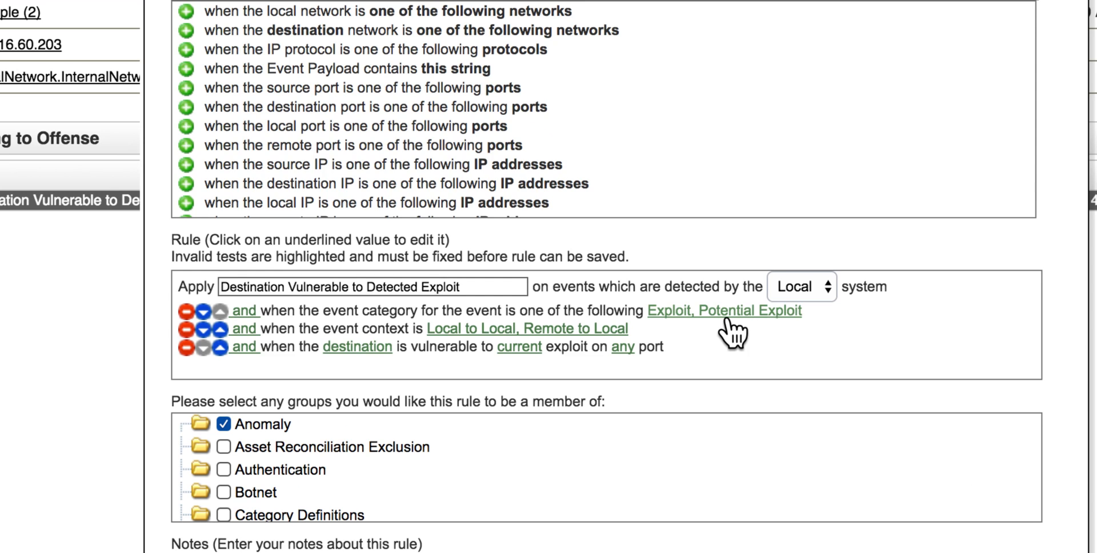
{"action": "mouse_move", "coordinate": [734, 330]}
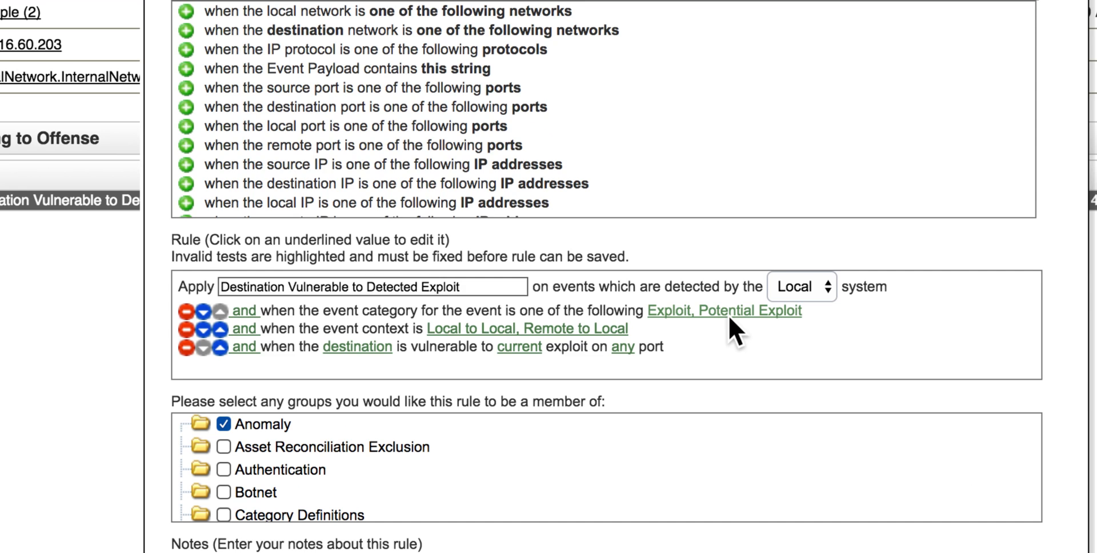
{"action": "mouse_move", "coordinate": [584, 359]}
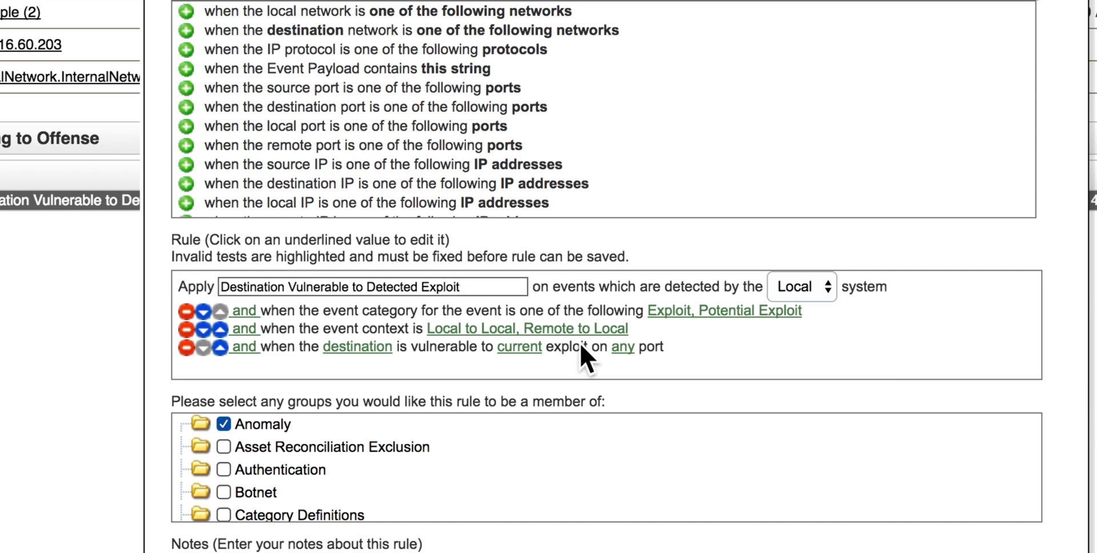
{"action": "mouse_move", "coordinate": [672, 340]}
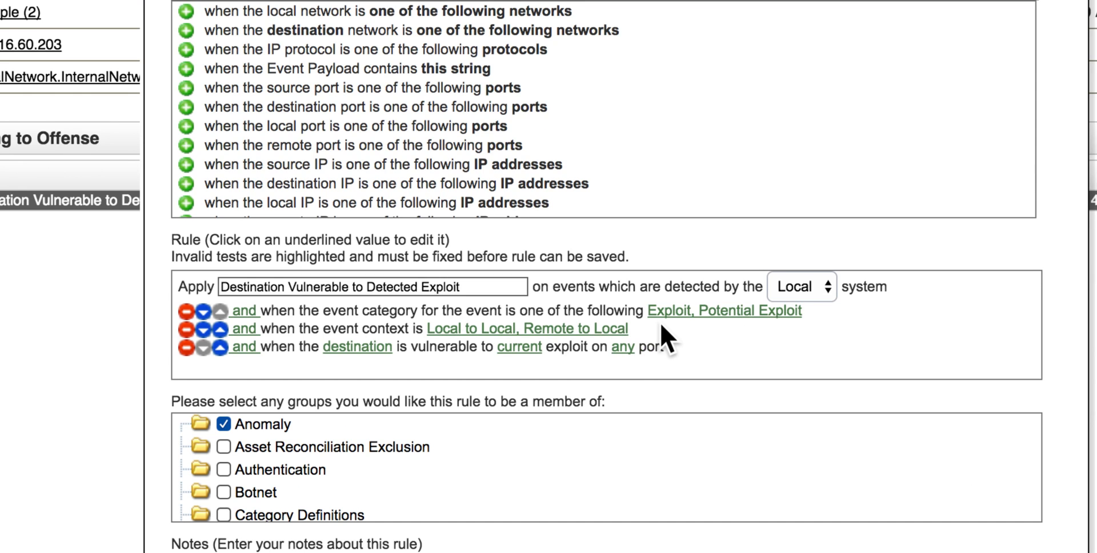
{"action": "mouse_move", "coordinate": [720, 321]}
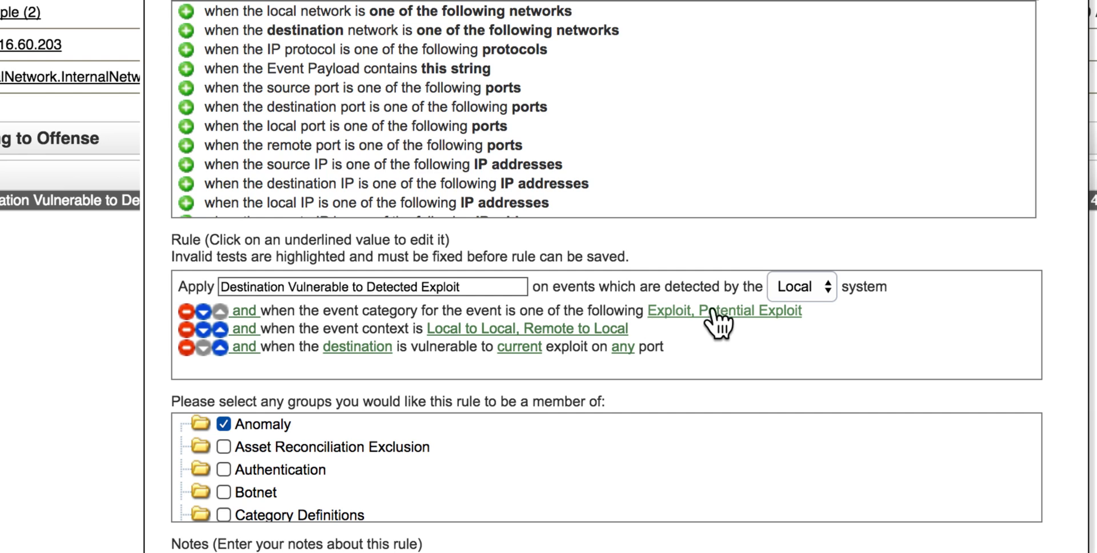
{"action": "mouse_move", "coordinate": [490, 349]}
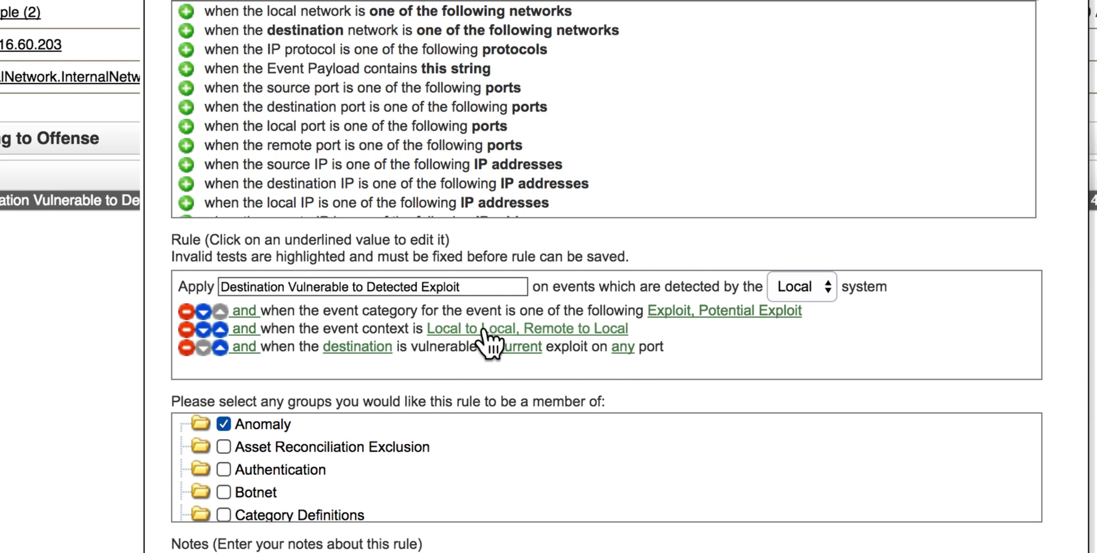
{"action": "mouse_move", "coordinate": [557, 347]}
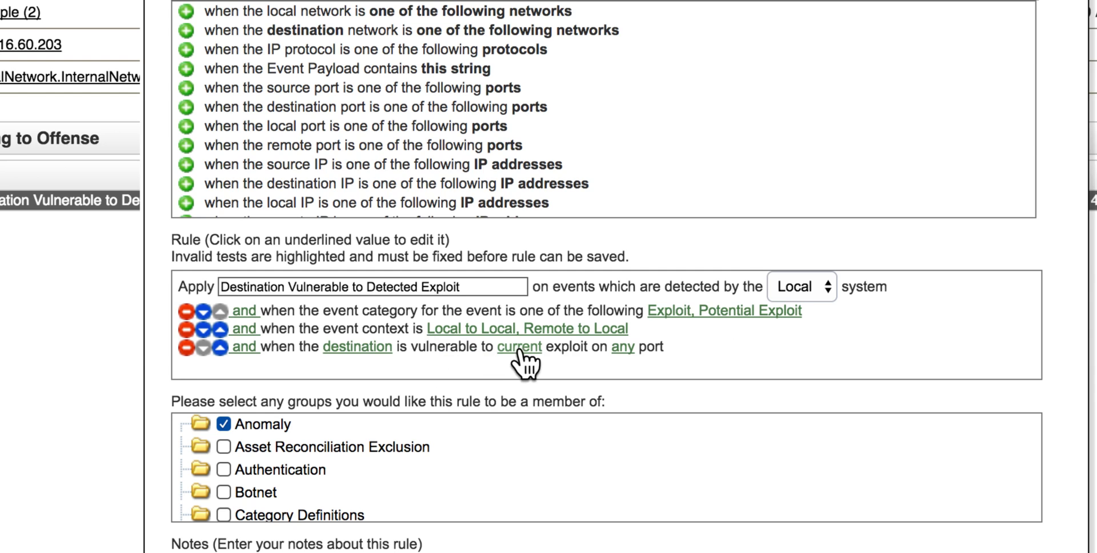
{"action": "mouse_move", "coordinate": [530, 358]}
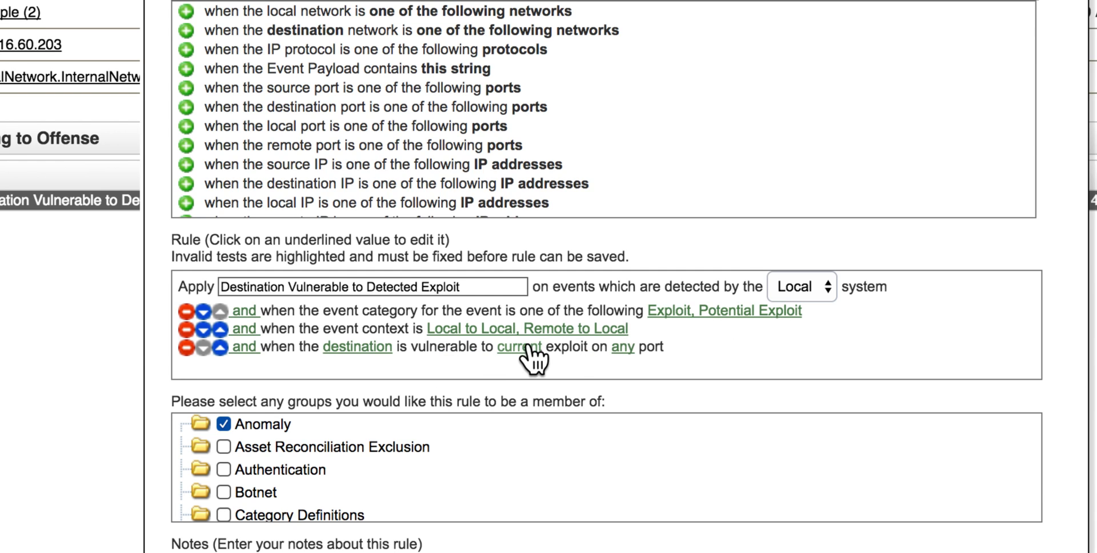
{"action": "mouse_move", "coordinate": [580, 367]}
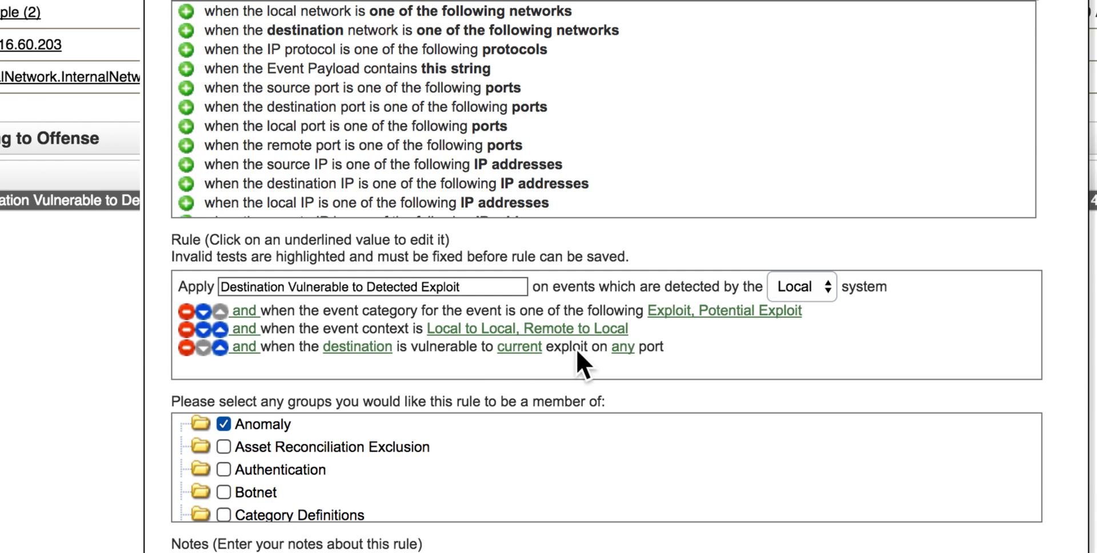
{"action": "mouse_move", "coordinate": [626, 329]}
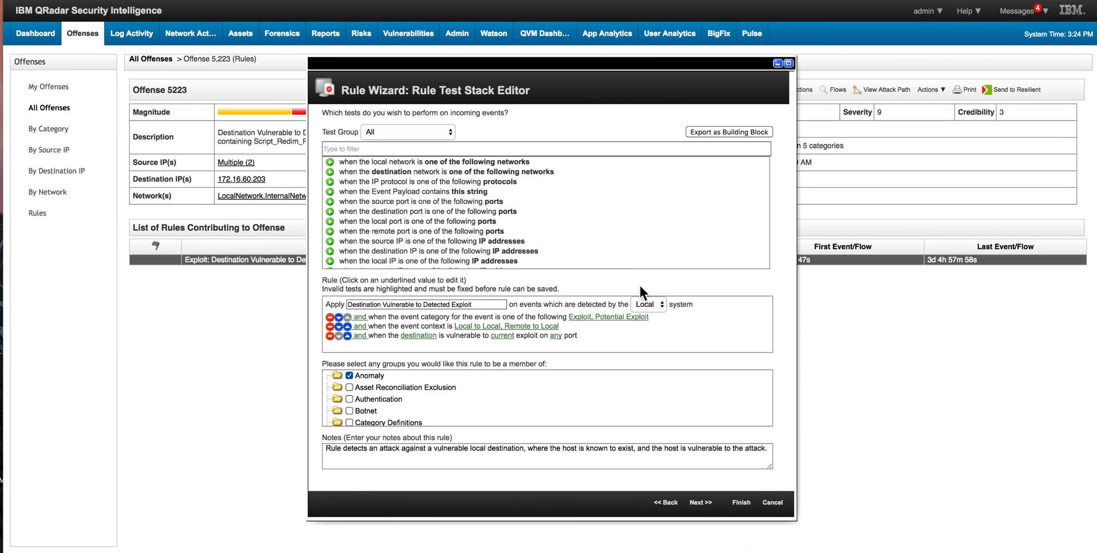
{"action": "mouse_move", "coordinate": [772, 502]}
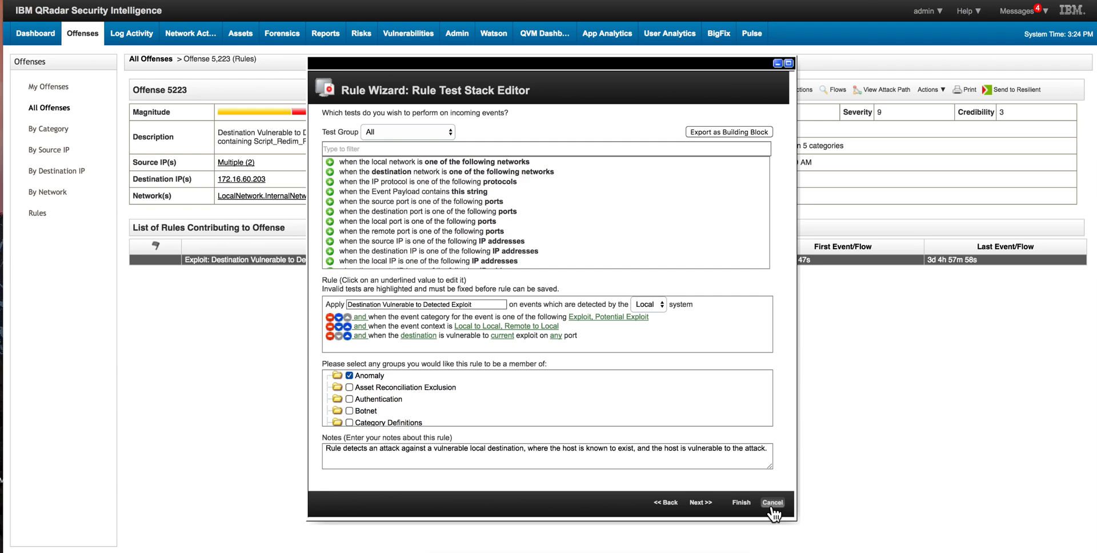
{"action": "left_click", "coordinate": [771, 503]}
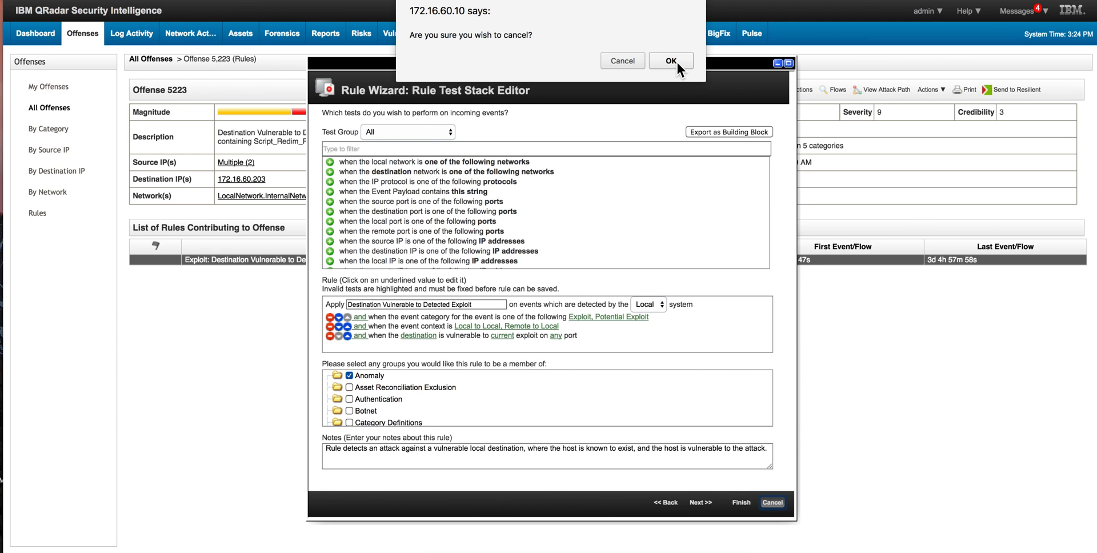
{"action": "left_click", "coordinate": [669, 61]}
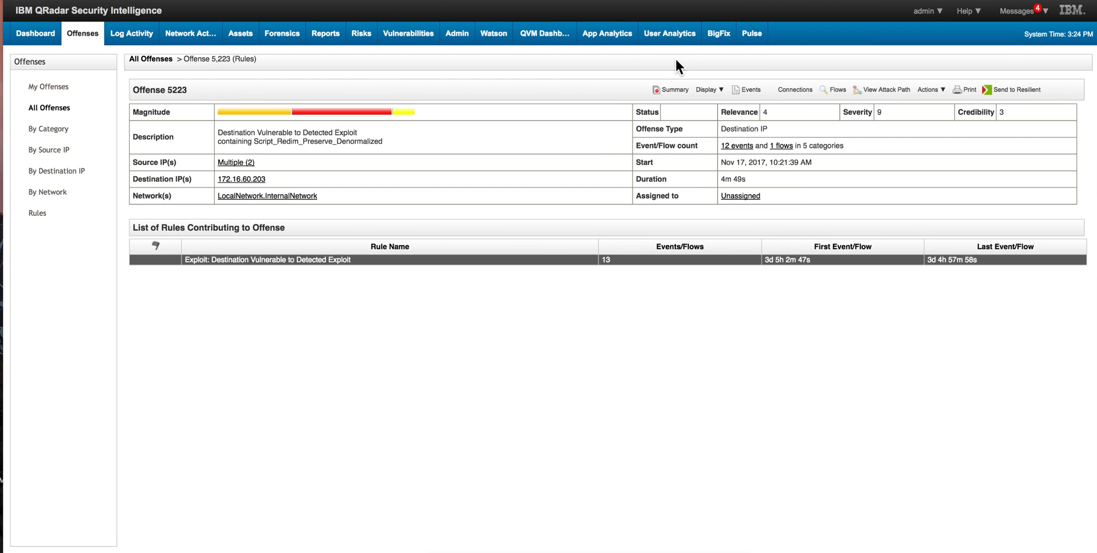
{"action": "mouse_move", "coordinate": [450, 195]}
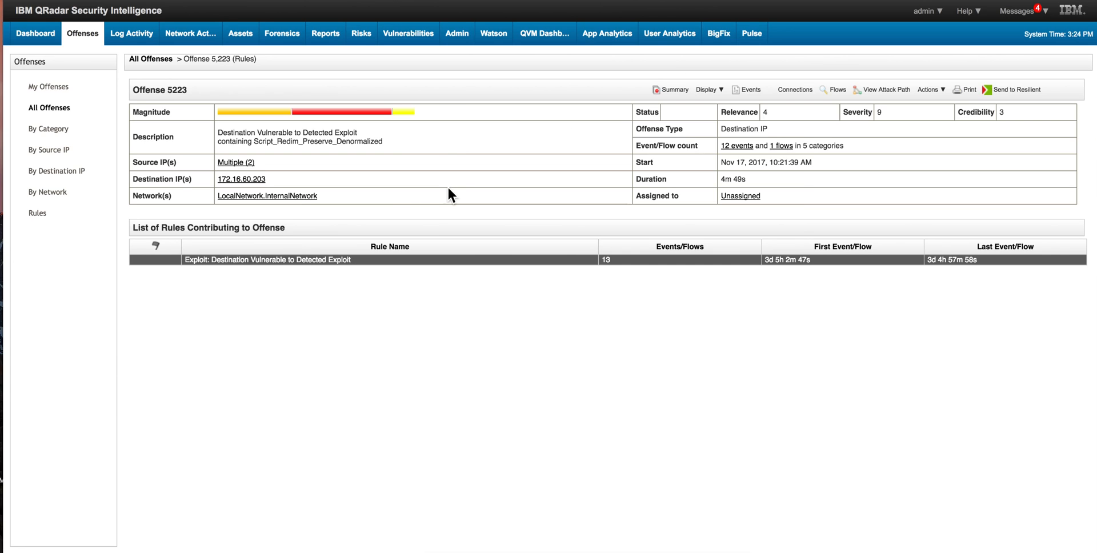
{"action": "mouse_move", "coordinate": [270, 212]}
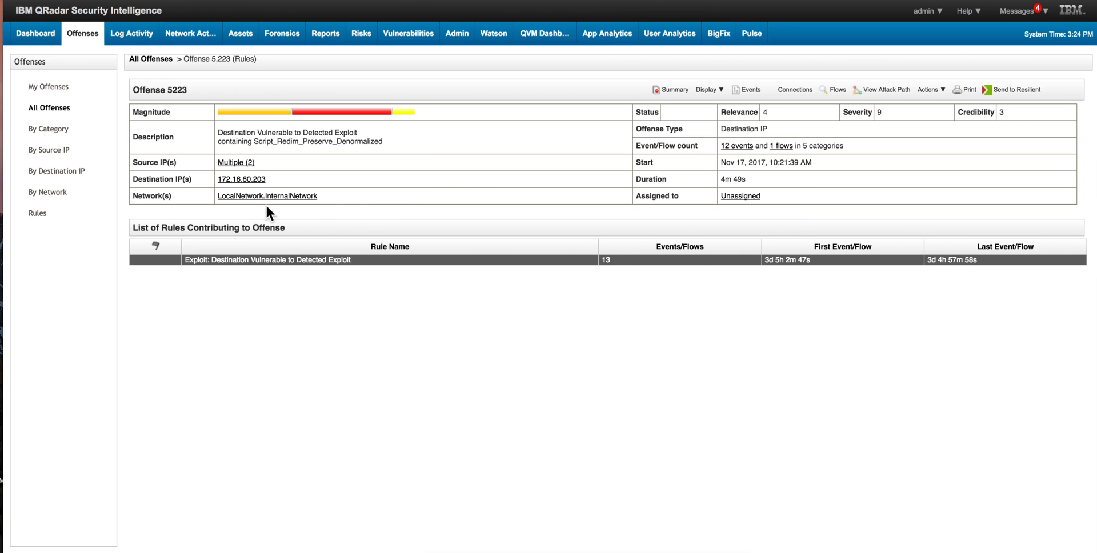
{"action": "mouse_move", "coordinate": [241, 180]}
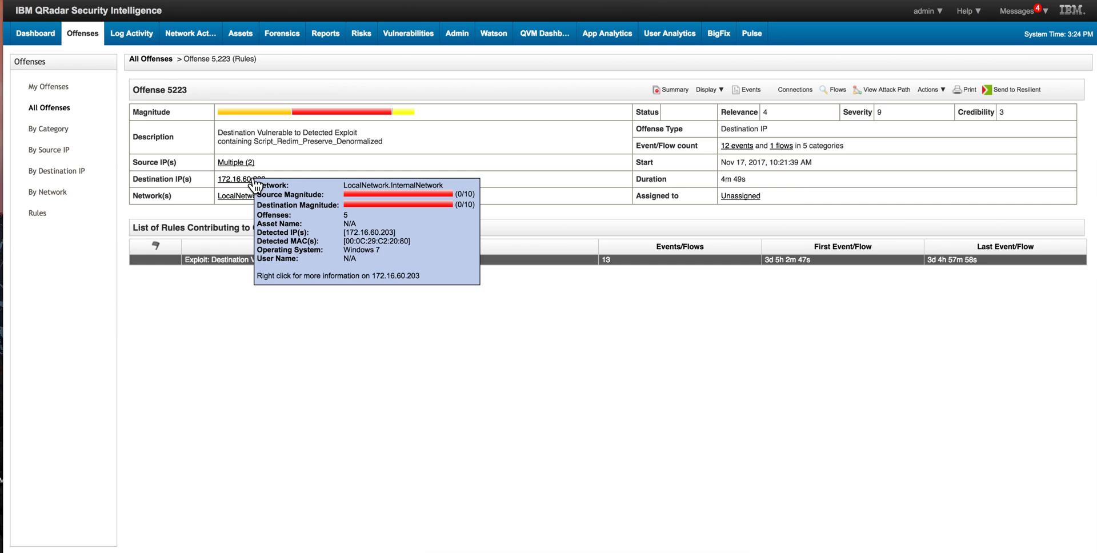
{"action": "mouse_move", "coordinate": [243, 188]}
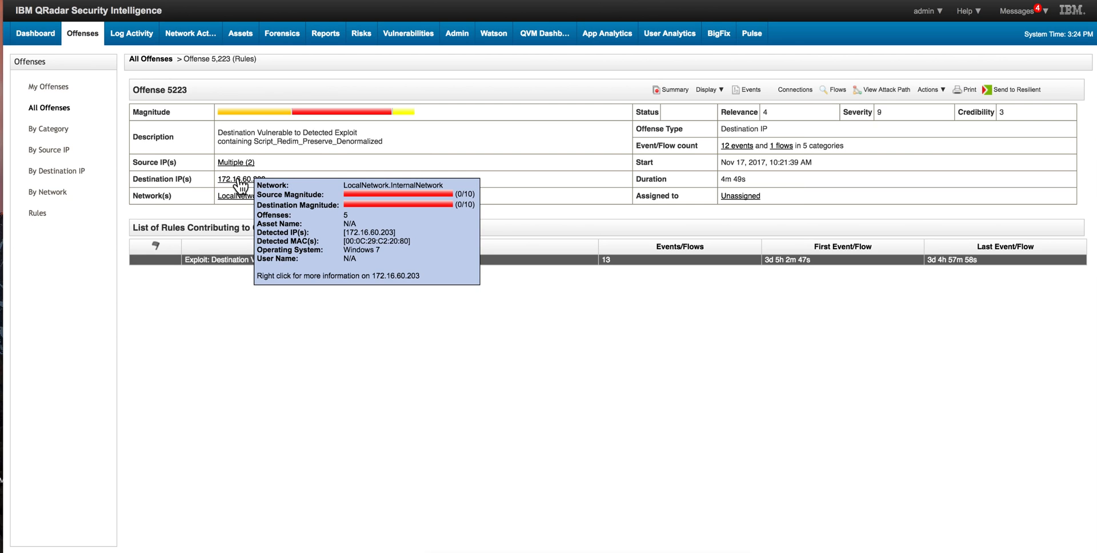
Bring up BigFix Endpoint Information for destination IP 172.16.60.203.
{"action": "right_click", "coordinate": [241, 180]}
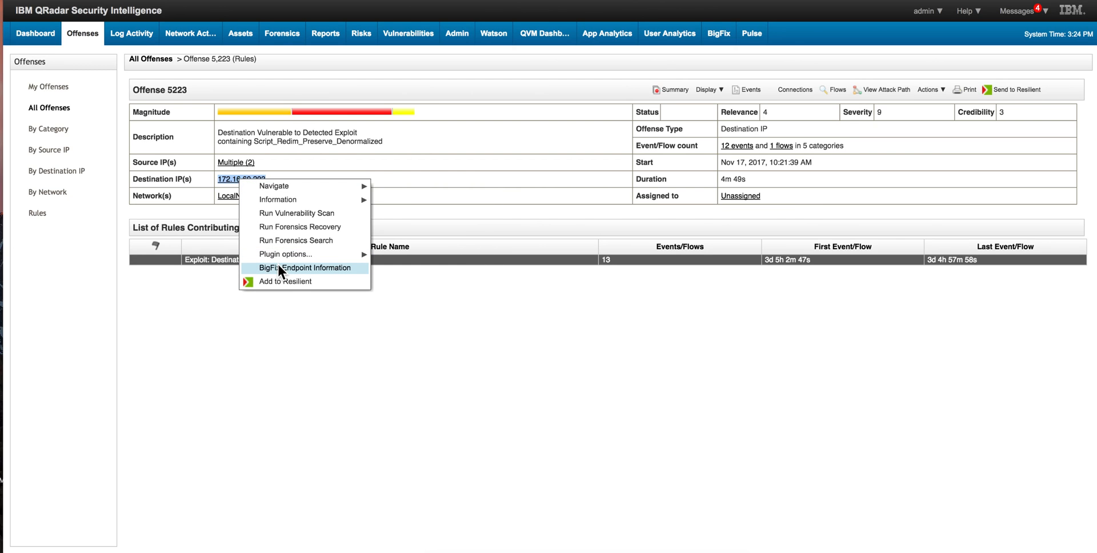
{"action": "left_click", "coordinate": [306, 268]}
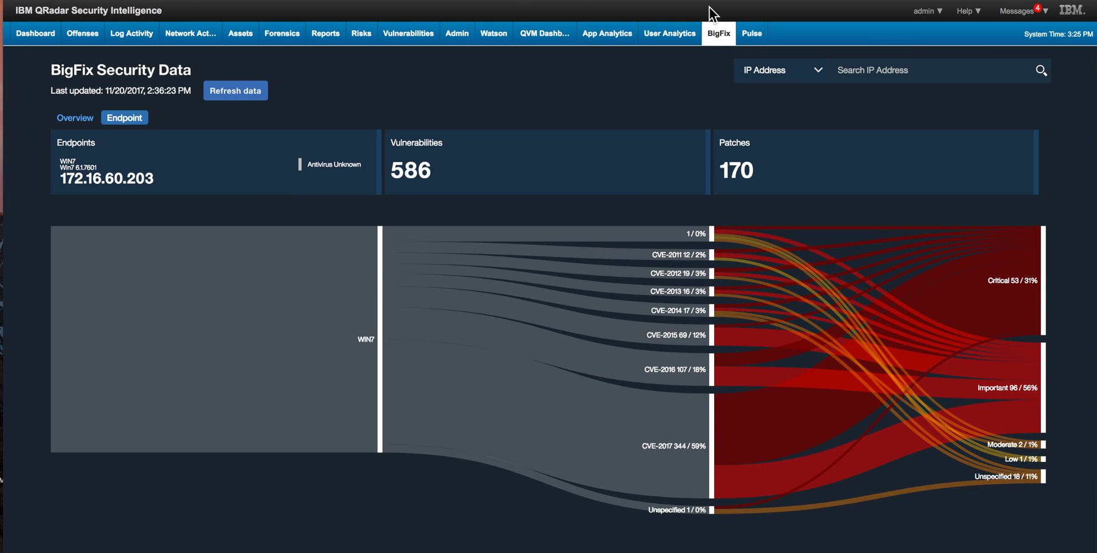
{"action": "mouse_move", "coordinate": [549, 132]}
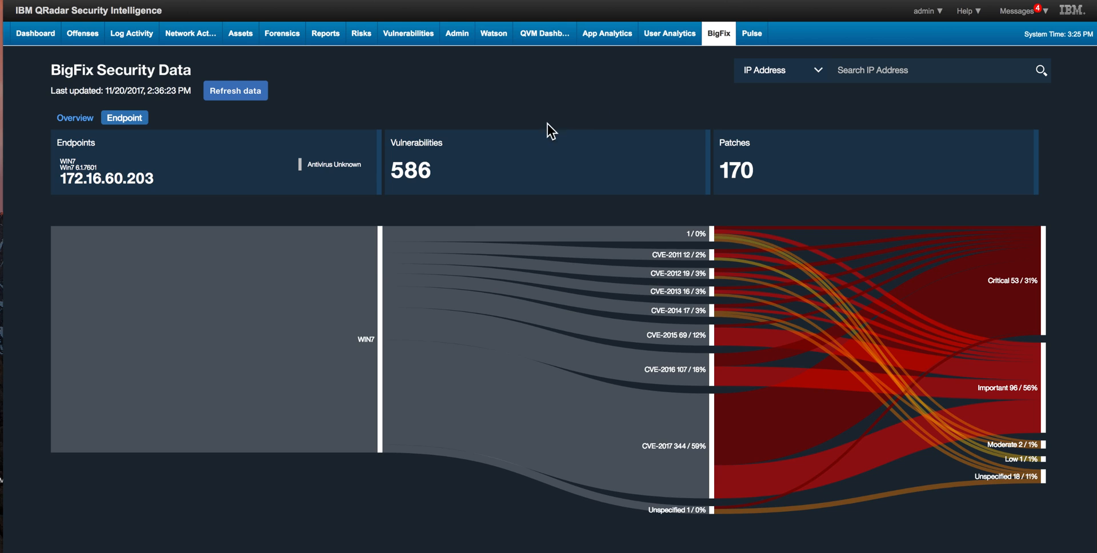
{"action": "mouse_move", "coordinate": [366, 339]}
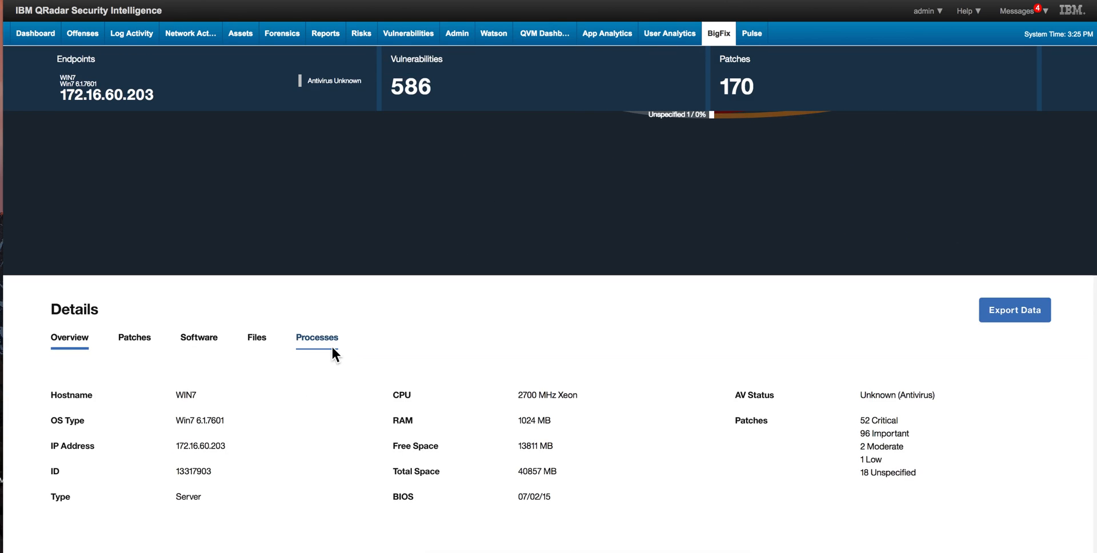
{"action": "mouse_move", "coordinate": [316, 483]}
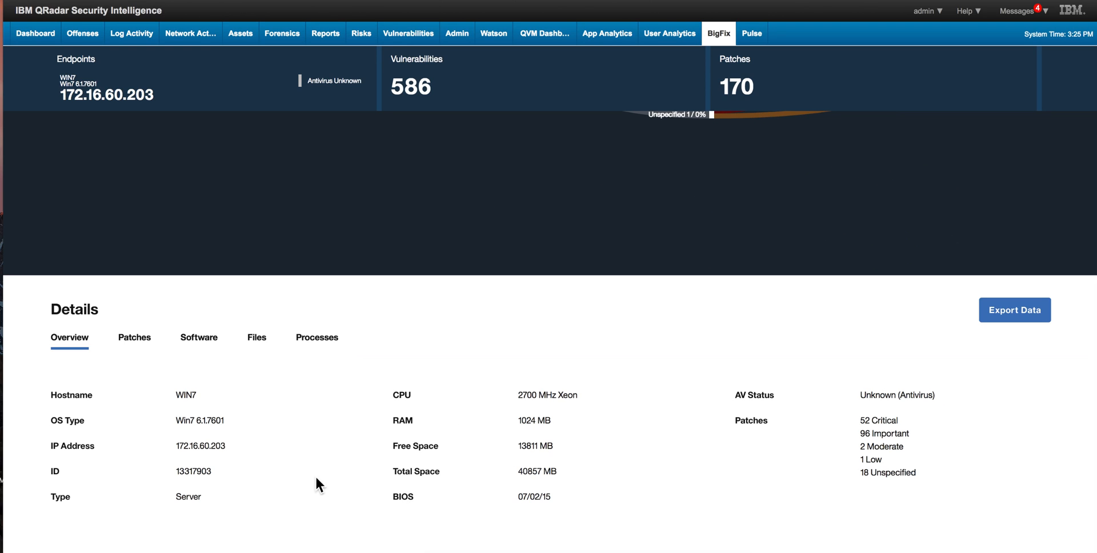
{"action": "mouse_move", "coordinate": [510, 432]}
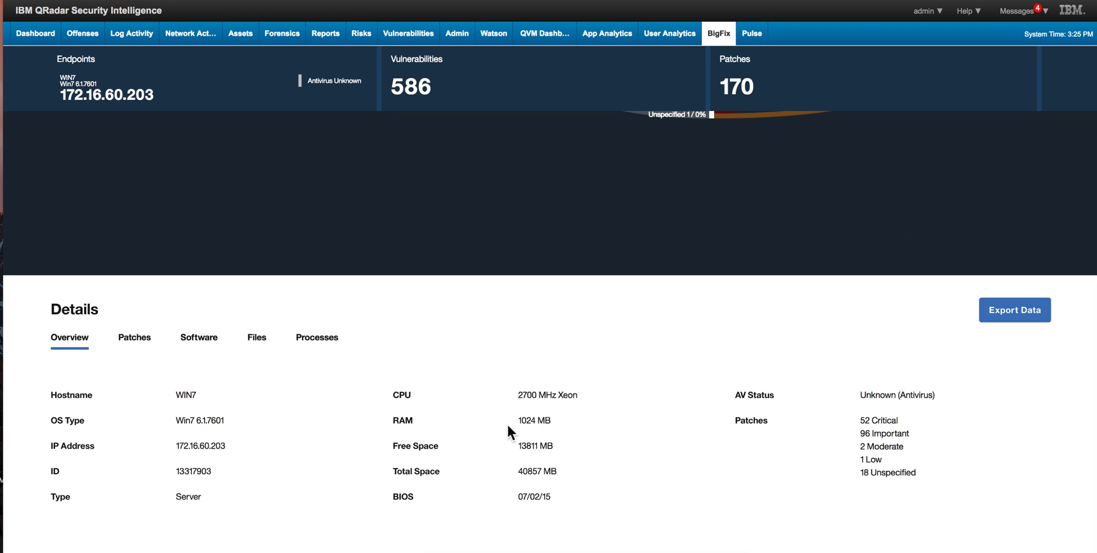
{"action": "mouse_move", "coordinate": [193, 368]}
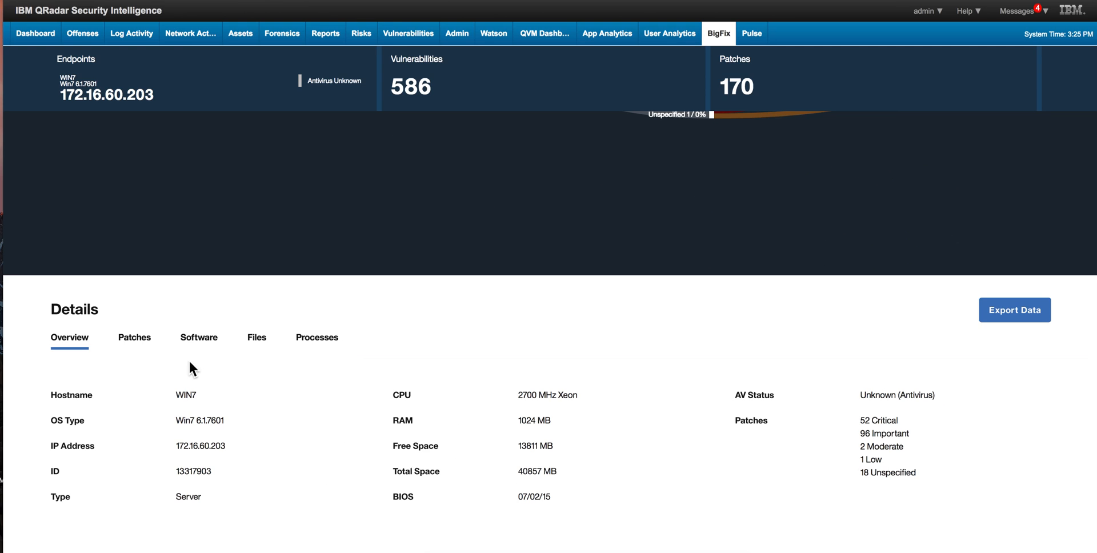
Show the WIN7 endpoint's Windows security patch list with KB and CVE identifiers.
{"action": "left_click", "coordinate": [134, 337]}
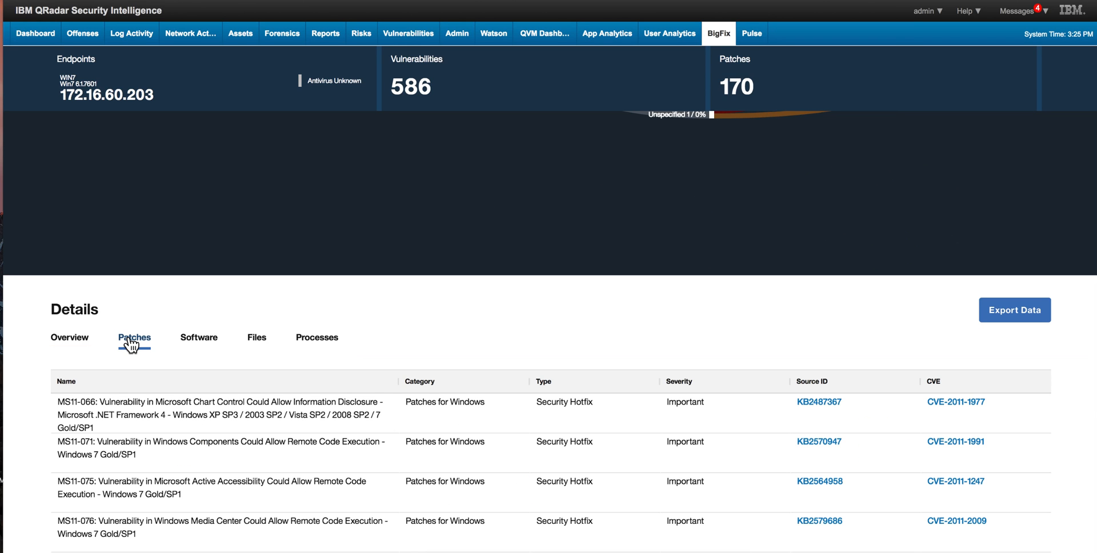
{"action": "mouse_move", "coordinate": [794, 448]}
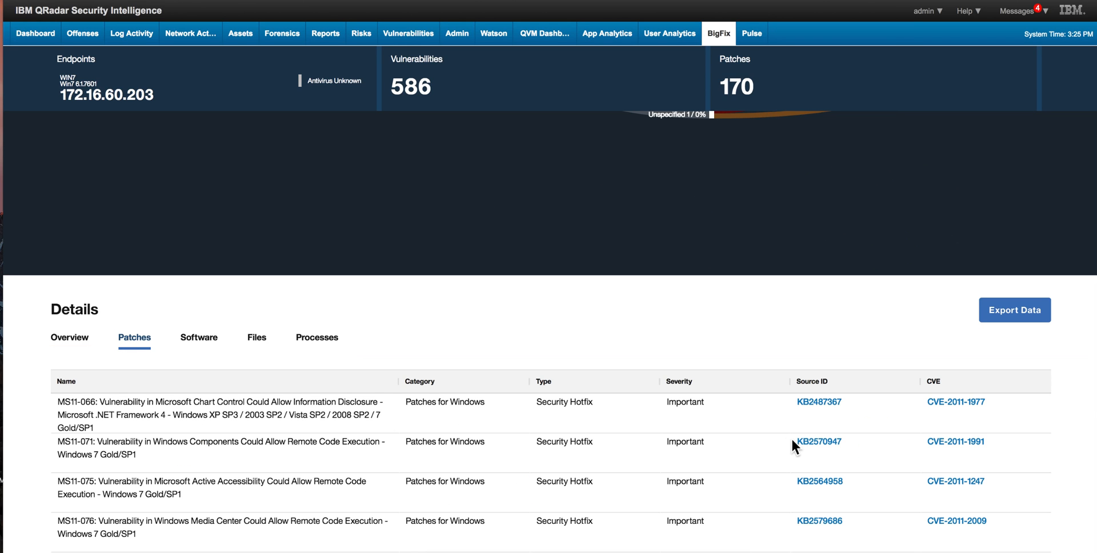
{"action": "mouse_move", "coordinate": [824, 415]}
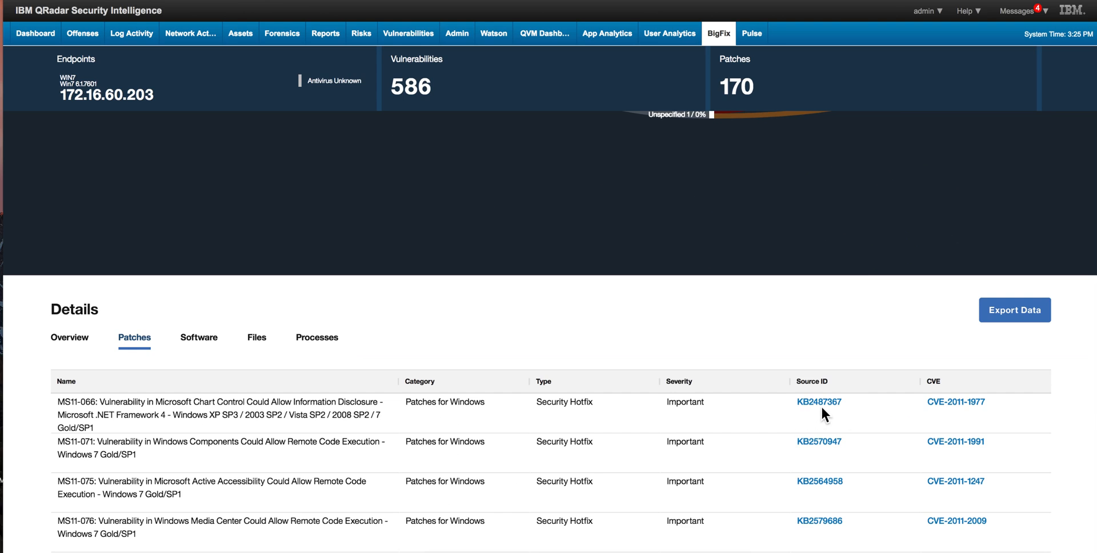
{"action": "mouse_move", "coordinate": [911, 400]}
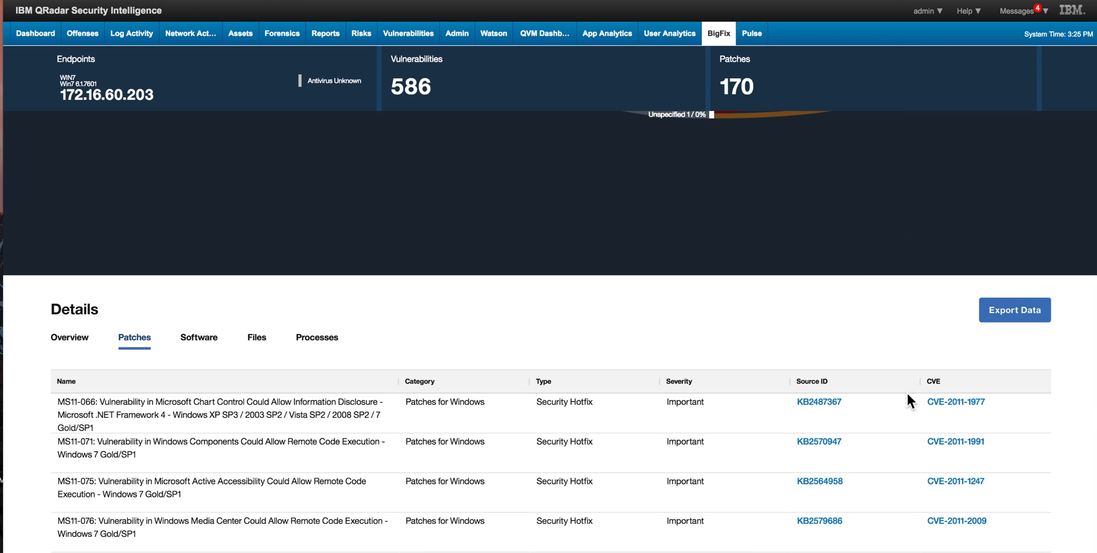
{"action": "mouse_move", "coordinate": [922, 380]}
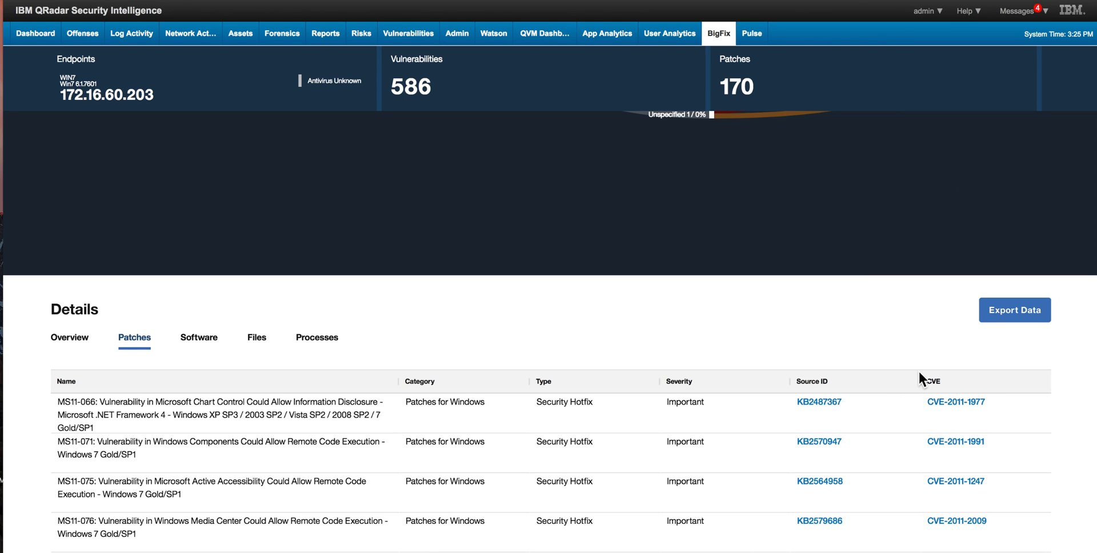
{"action": "mouse_move", "coordinate": [872, 415]}
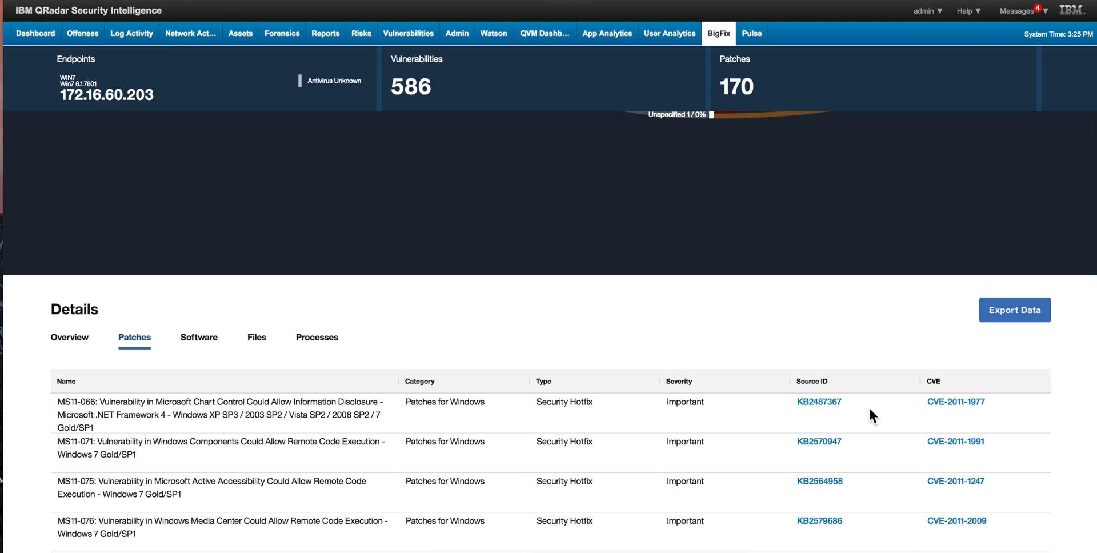
{"action": "mouse_move", "coordinate": [536, 360]}
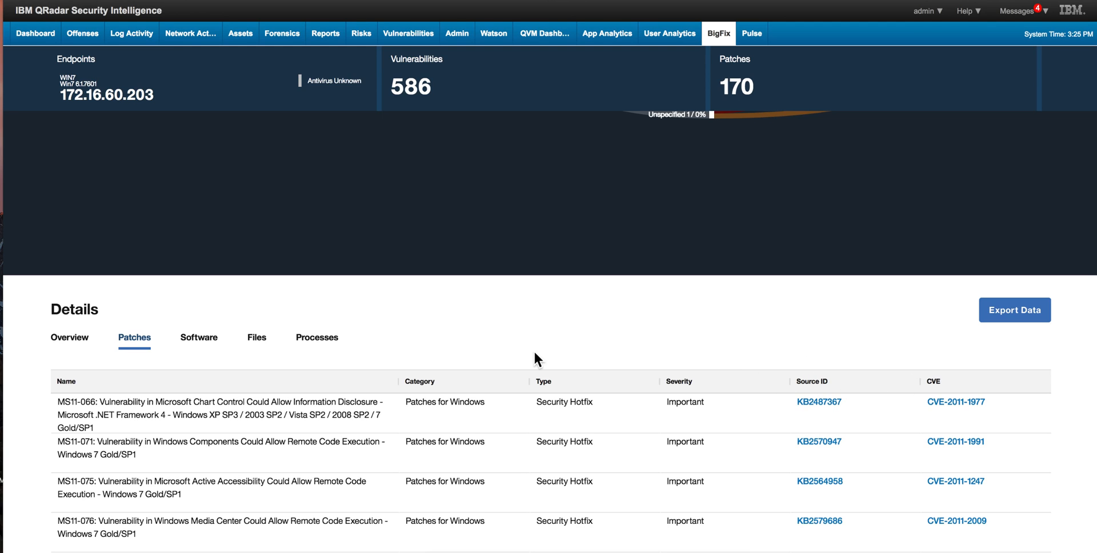
{"action": "mouse_move", "coordinate": [316, 338]}
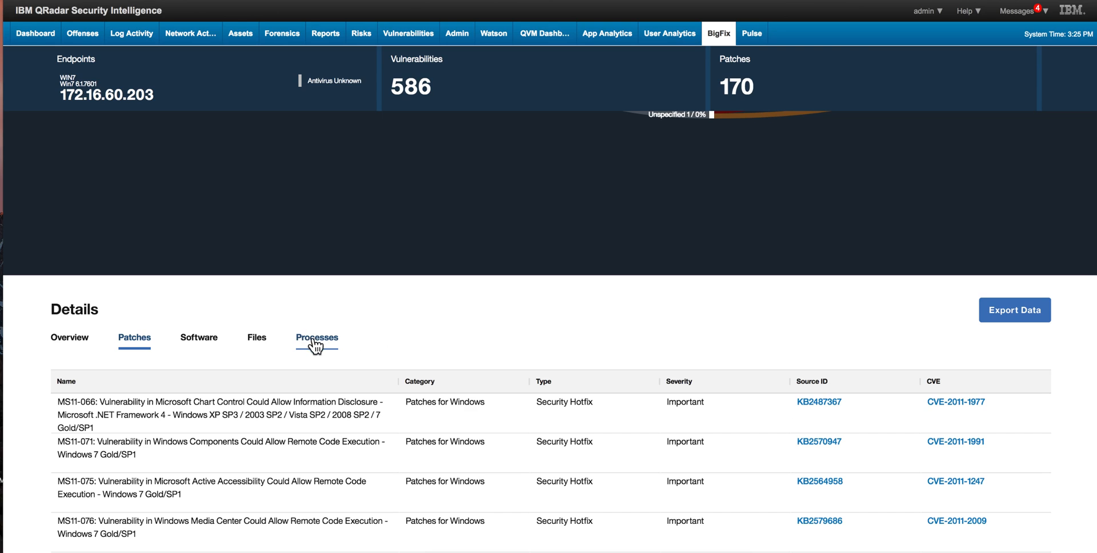
List the endpoint's discovered processes such as BESClient.exe, calc.exe and cmd.exe.
{"action": "left_click", "coordinate": [317, 338]}
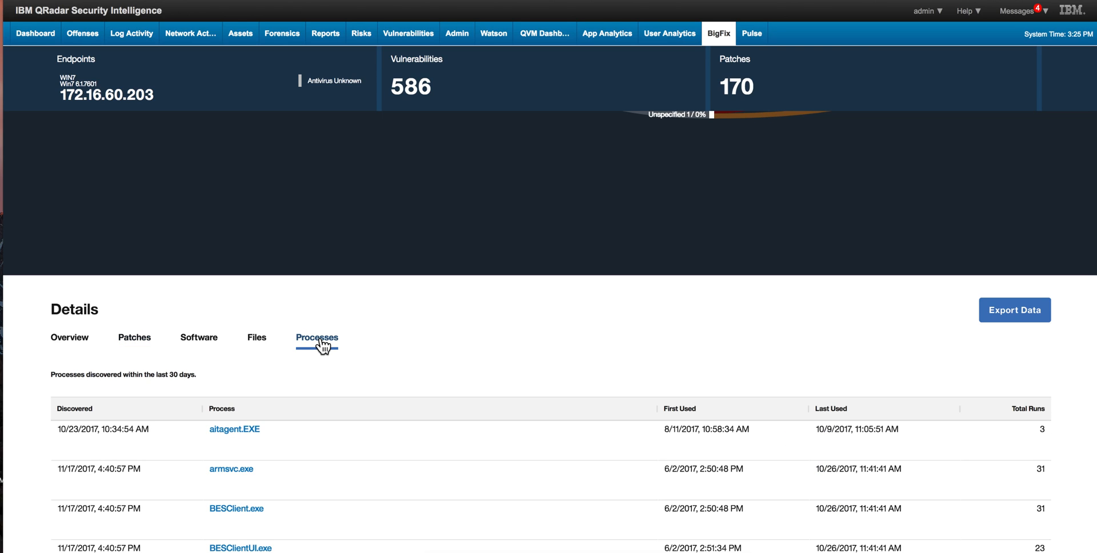
{"action": "mouse_move", "coordinate": [293, 435]}
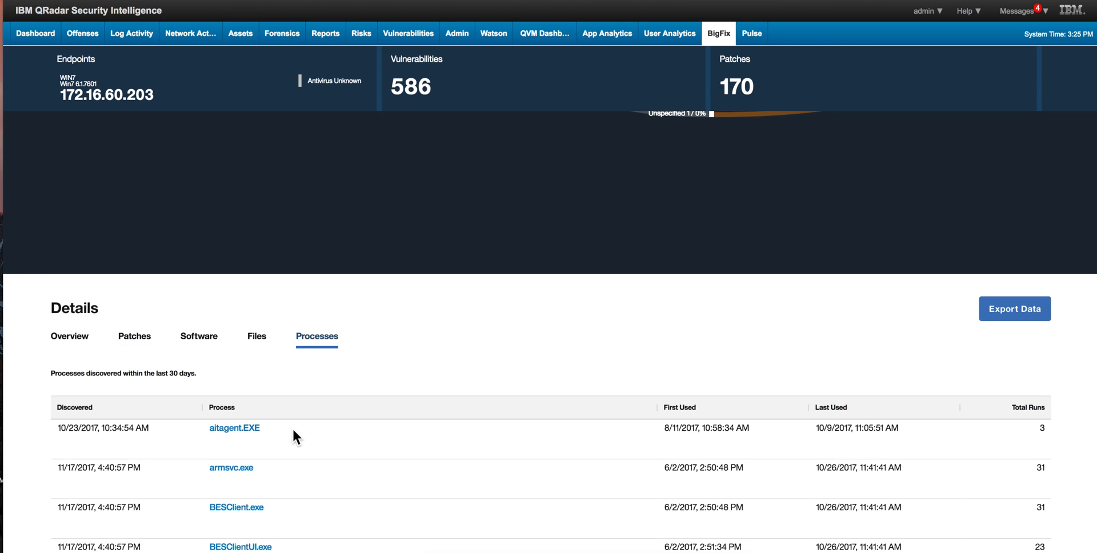
{"action": "scroll", "scroll_direction": "down", "scroll_amount": 3}
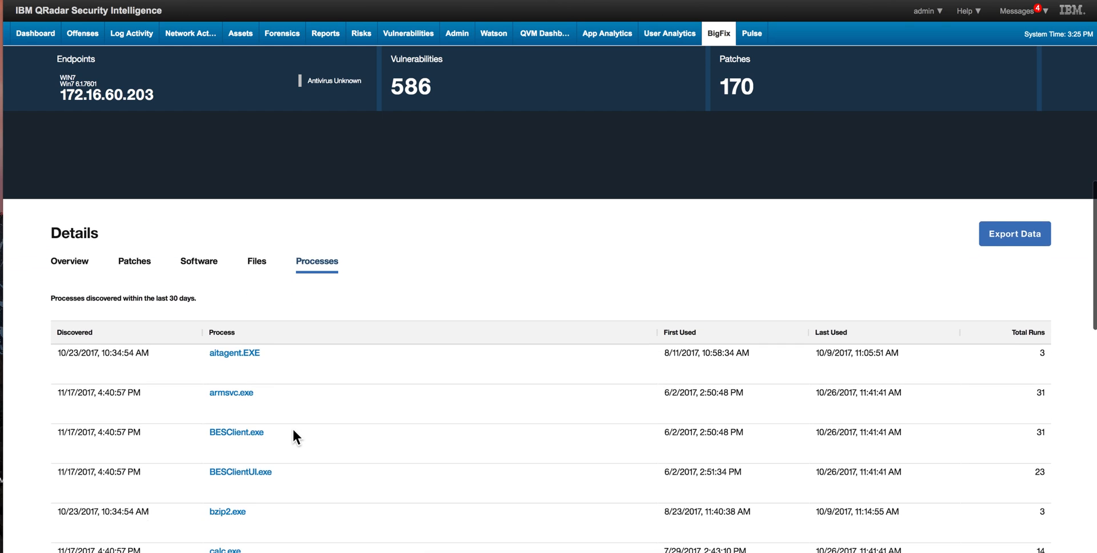
{"action": "scroll", "scroll_direction": "down", "scroll_amount": 3}
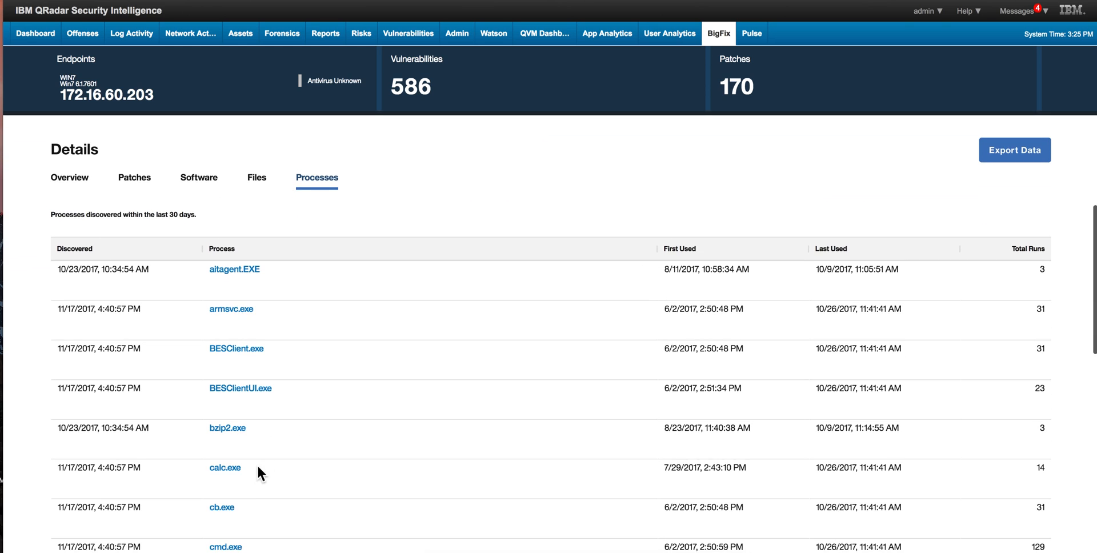
{"action": "mouse_move", "coordinate": [290, 480]}
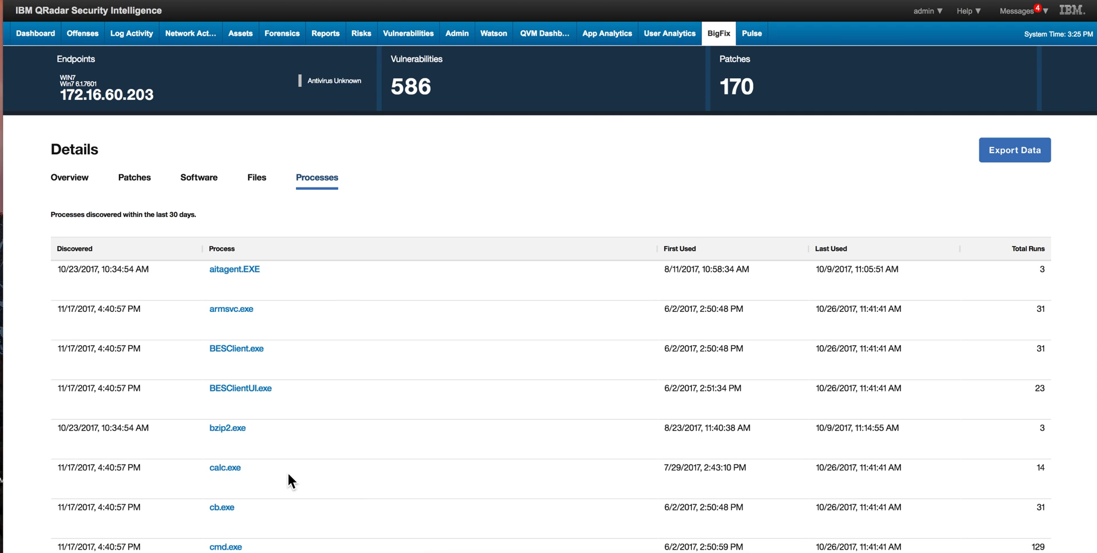
{"action": "scroll", "scroll_direction": "down", "scroll_amount": 3}
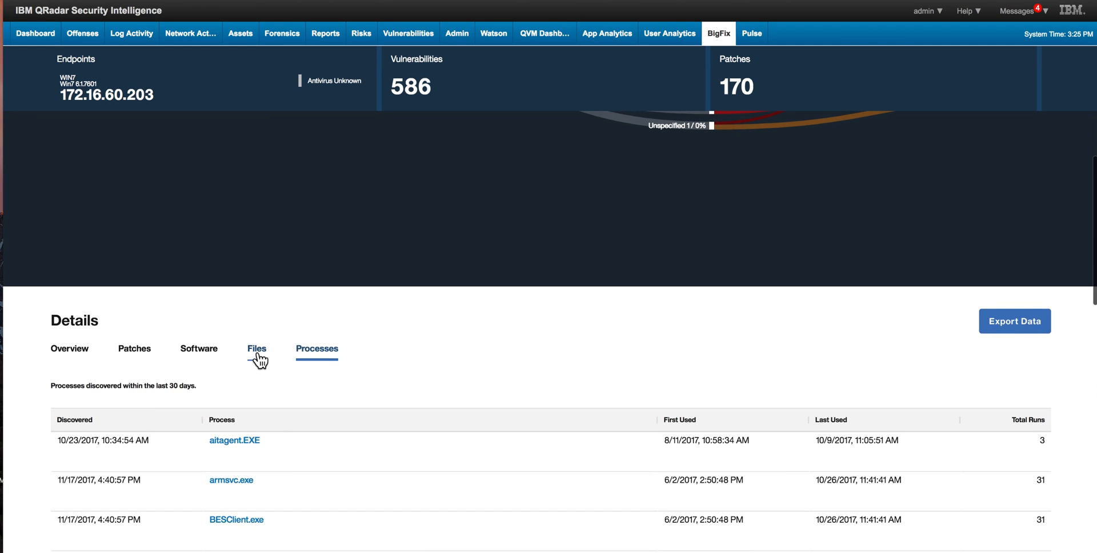
List the endpoint's discovered files and locate calc.exe's sha256 hash.
{"action": "left_click", "coordinate": [256, 349]}
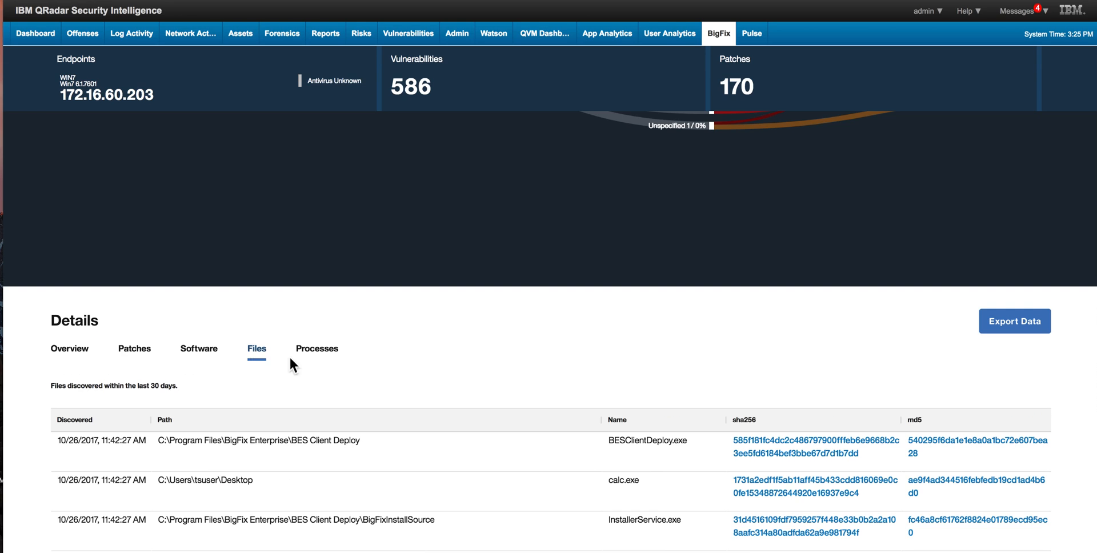
{"action": "mouse_move", "coordinate": [404, 376]}
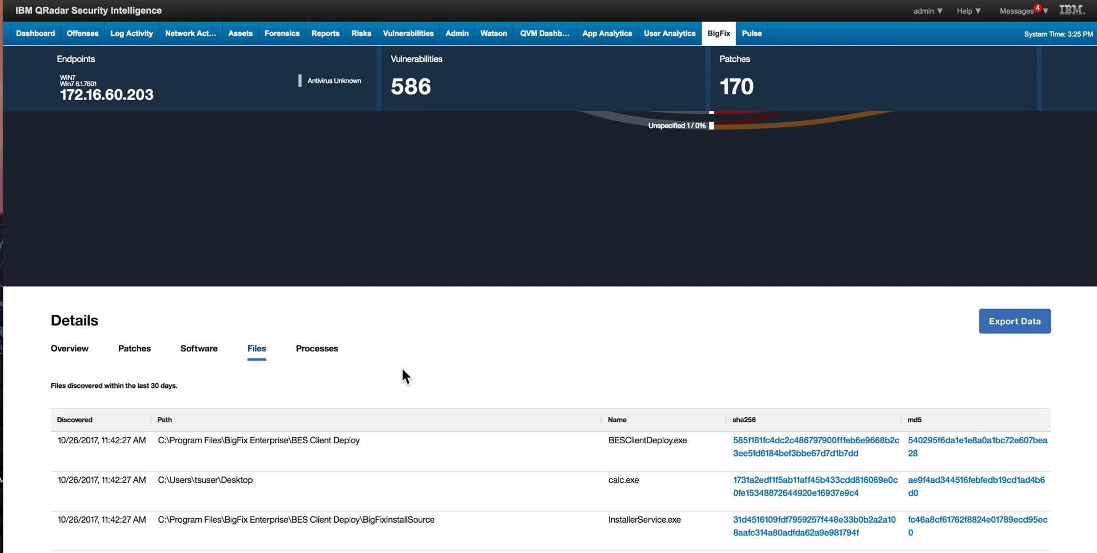
{"action": "scroll", "scroll_direction": "down", "scroll_amount": 3}
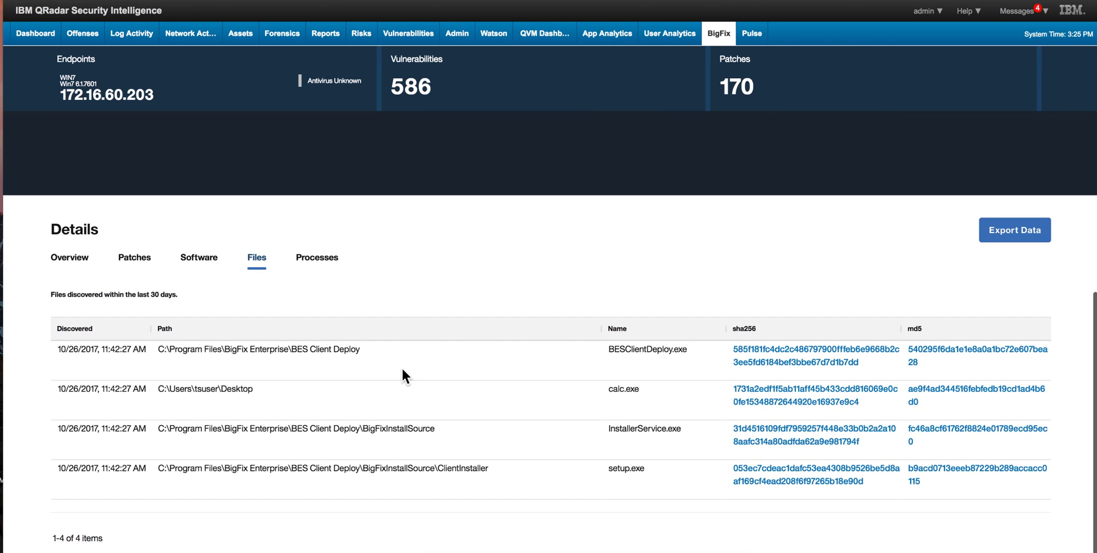
{"action": "mouse_move", "coordinate": [683, 370]}
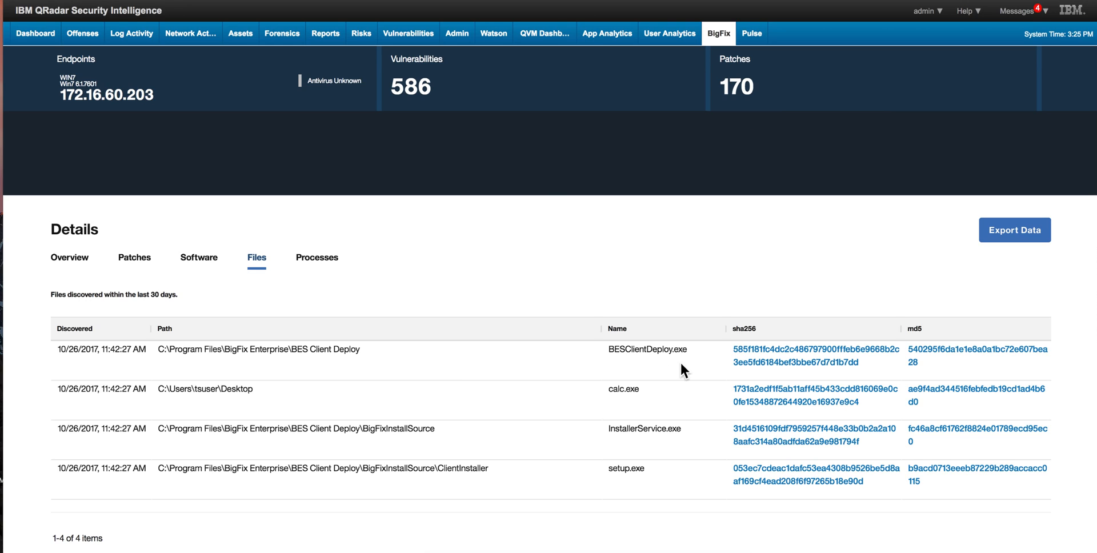
{"action": "mouse_move", "coordinate": [659, 398]}
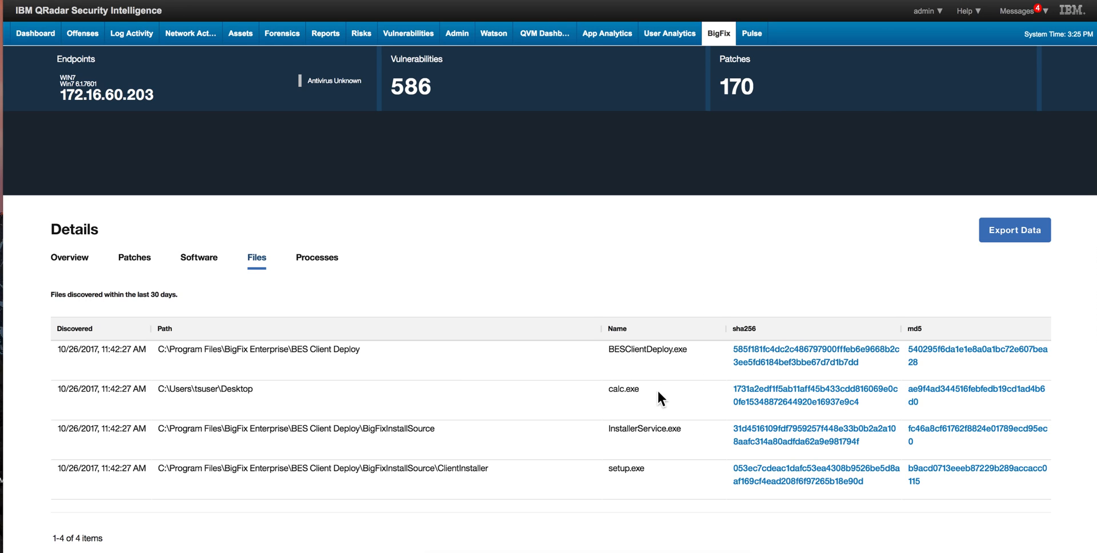
{"action": "mouse_move", "coordinate": [638, 408]}
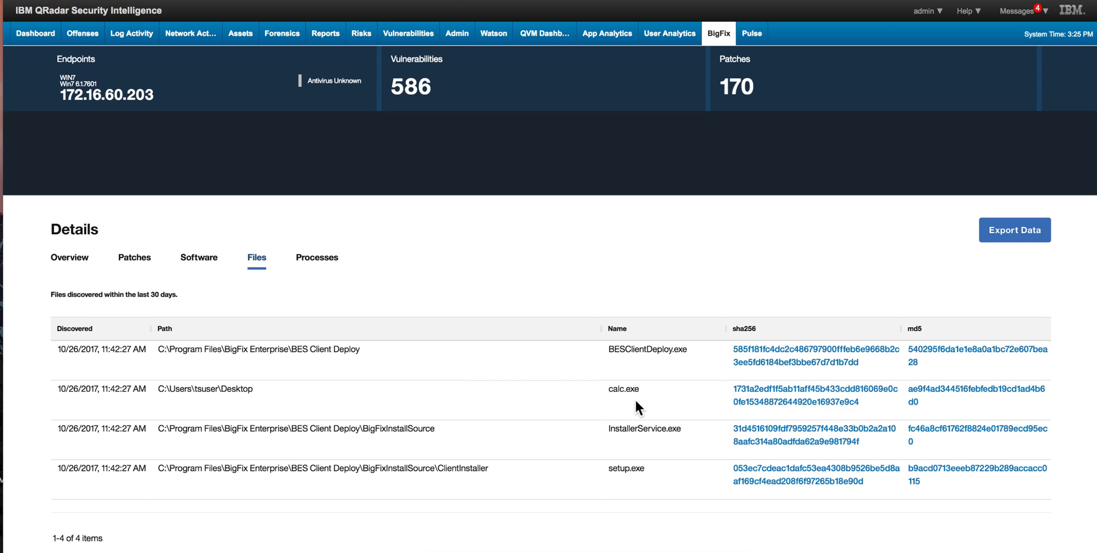
{"action": "mouse_move", "coordinate": [654, 379]}
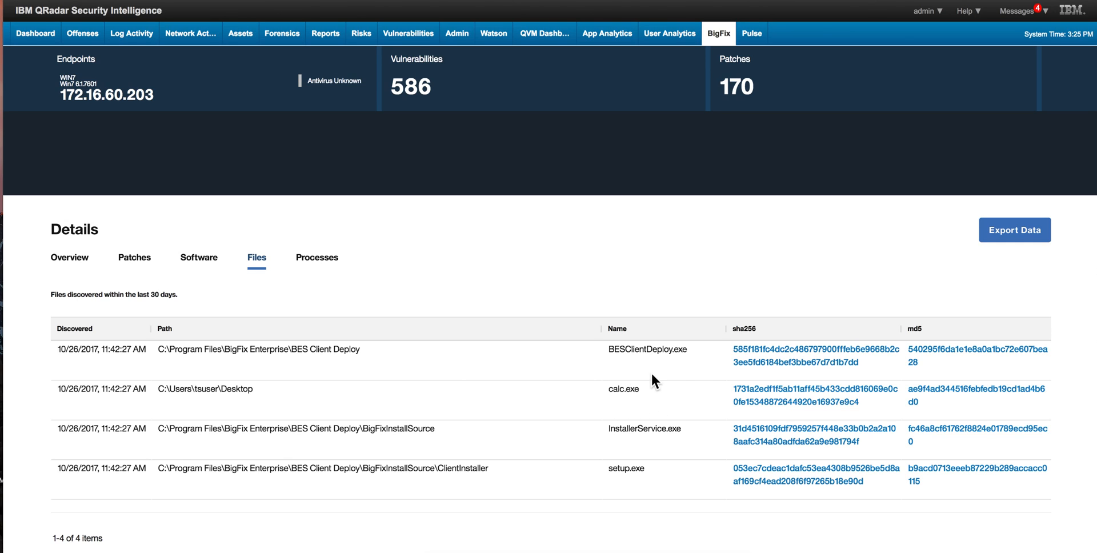
{"action": "mouse_move", "coordinate": [638, 402]}
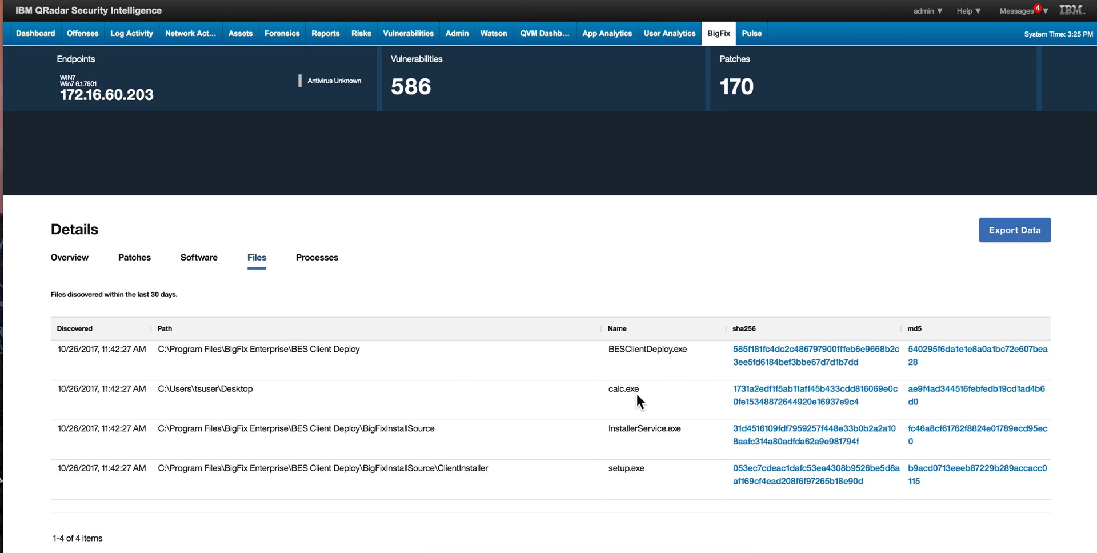
{"action": "mouse_move", "coordinate": [824, 419]}
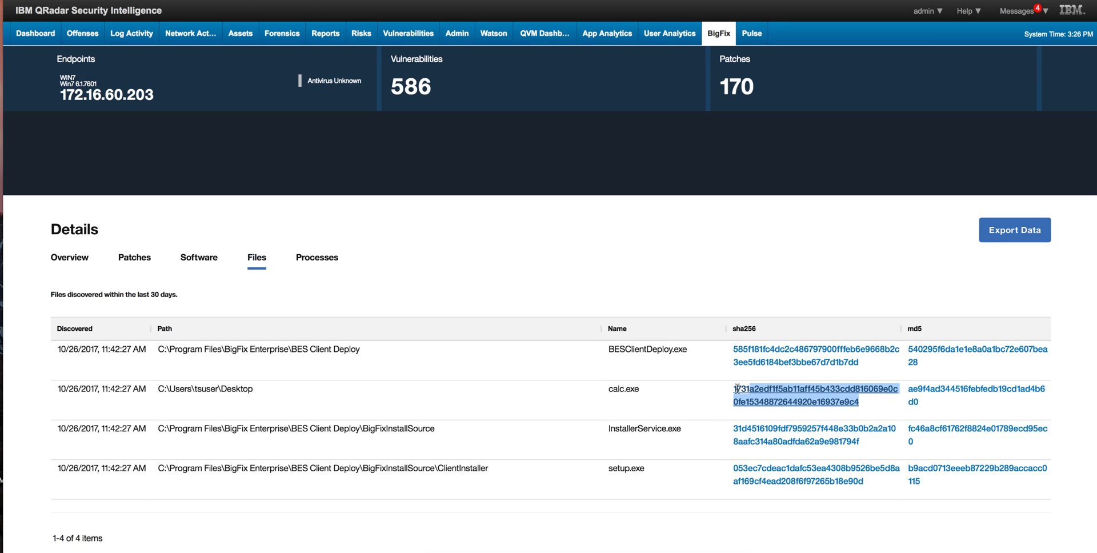
{"action": "mouse_move", "coordinate": [762, 395]}
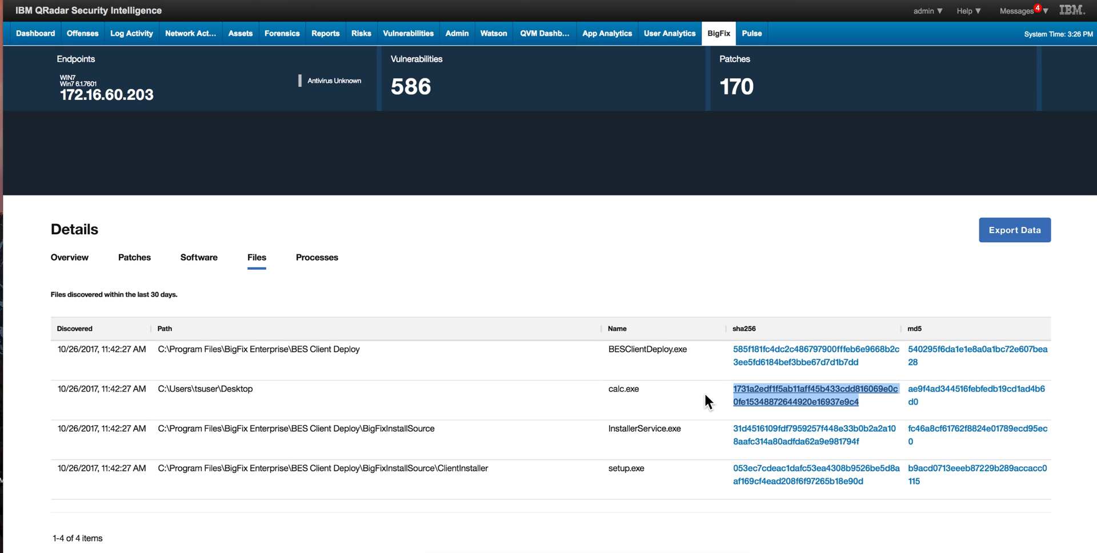
{"action": "mouse_move", "coordinate": [695, 407]}
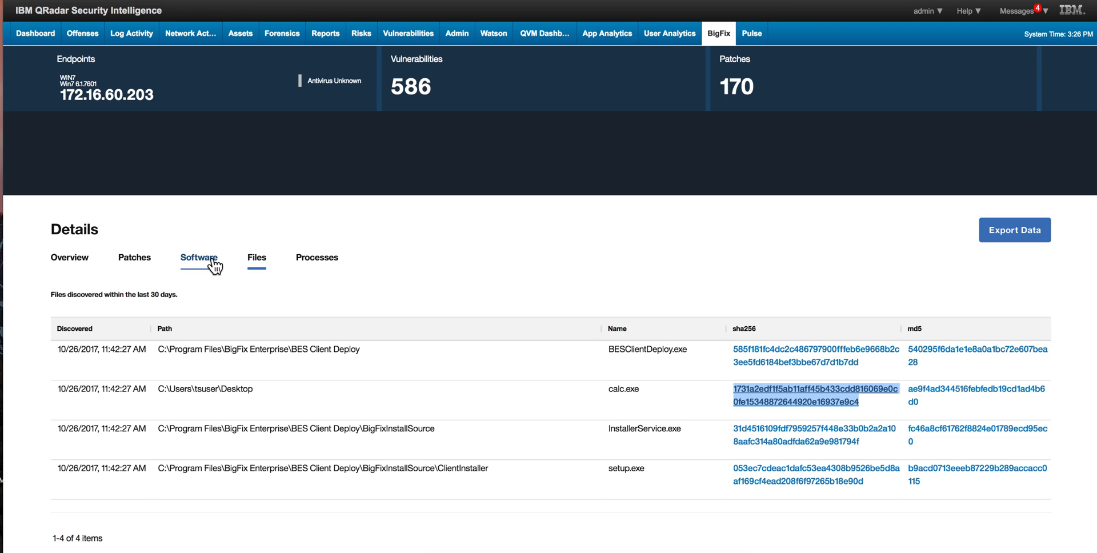
{"action": "mouse_move", "coordinate": [194, 268]}
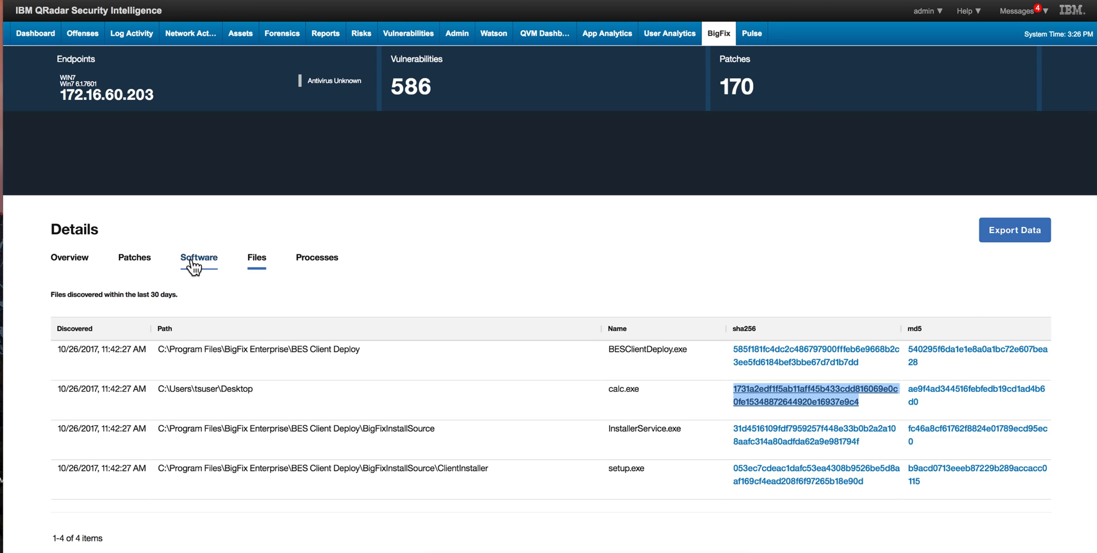
Show the endpoint's discovered software and return to the BigFix search box.
{"action": "left_click", "coordinate": [199, 257]}
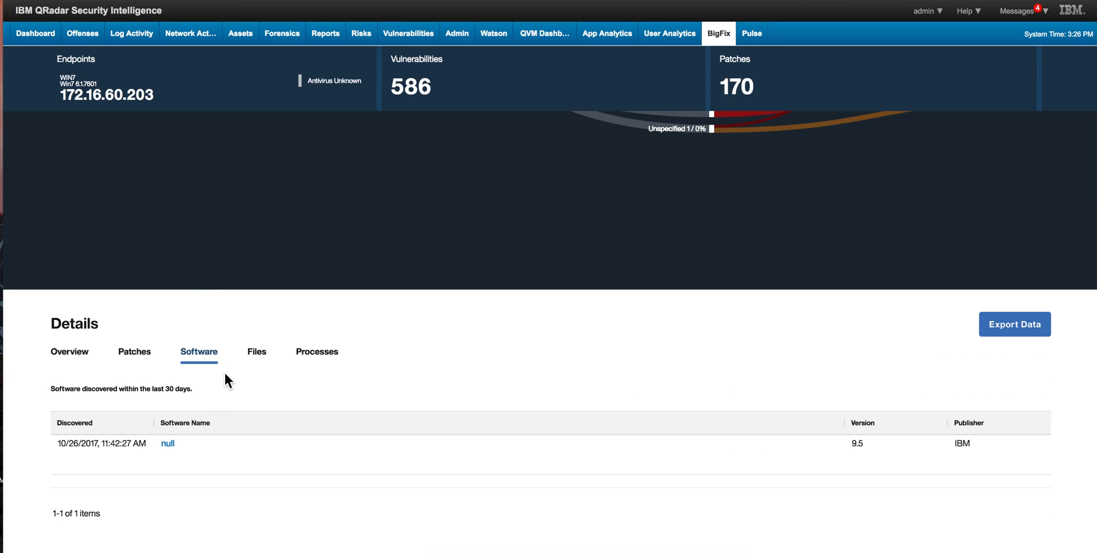
{"action": "mouse_move", "coordinate": [214, 467]}
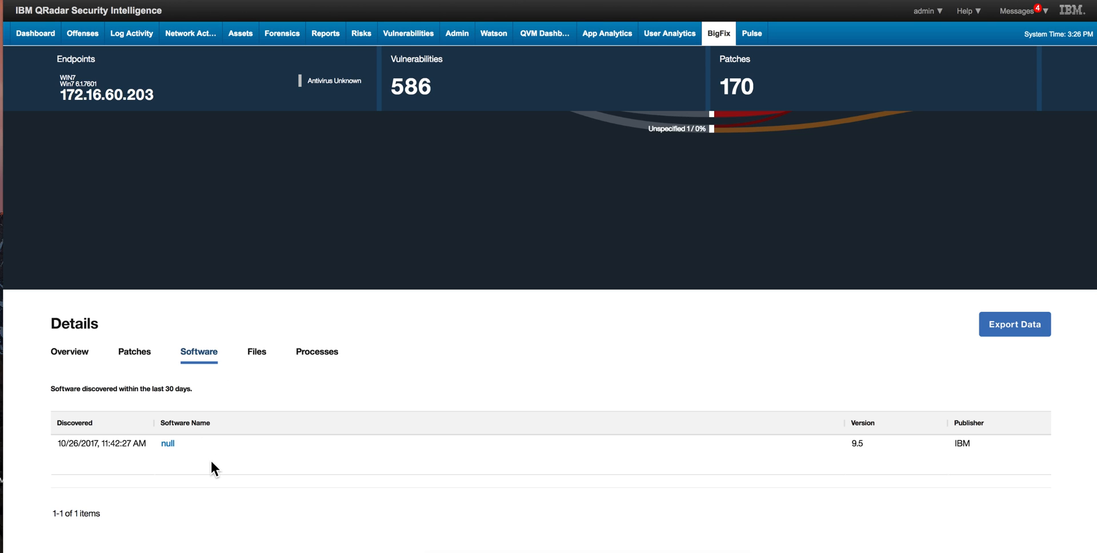
{"action": "mouse_move", "coordinate": [241, 462]}
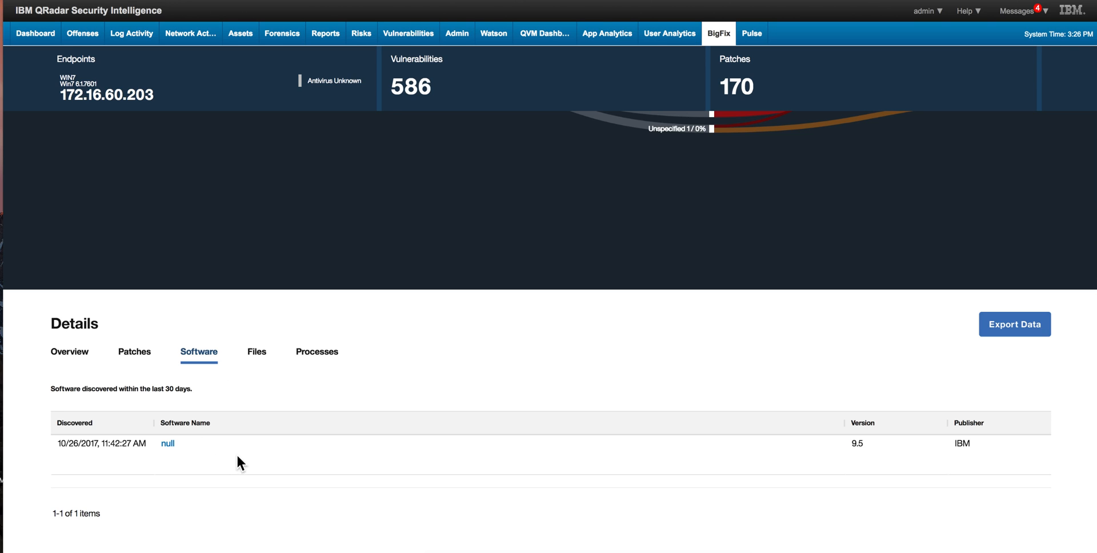
{"action": "scroll", "scroll_direction": "up", "scroll_amount": 3}
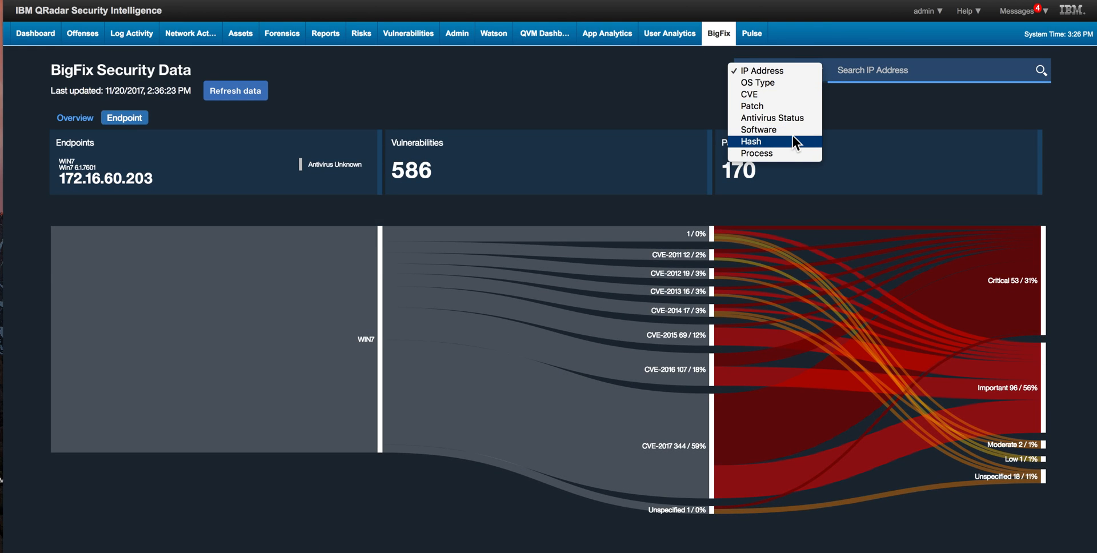
Search BigFix data by the calc.exe sha256 hash, finding endpoint WIN7 at 172.16.60.203.
{"action": "left_click", "coordinate": [750, 142]}
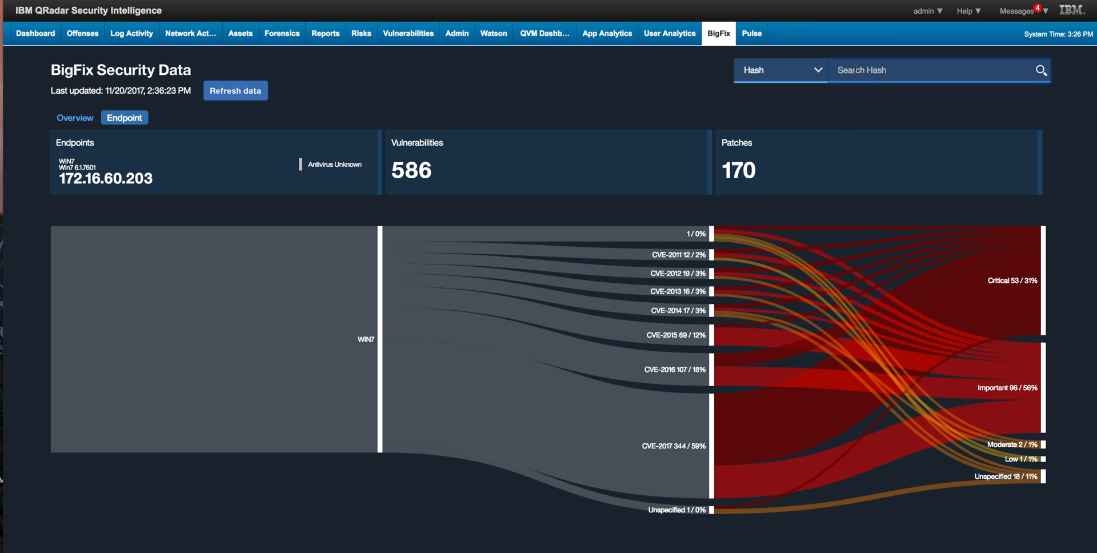
{"action": "type", "text": "33cdd816069e0c0fe15348872644920e16937e9c4"}
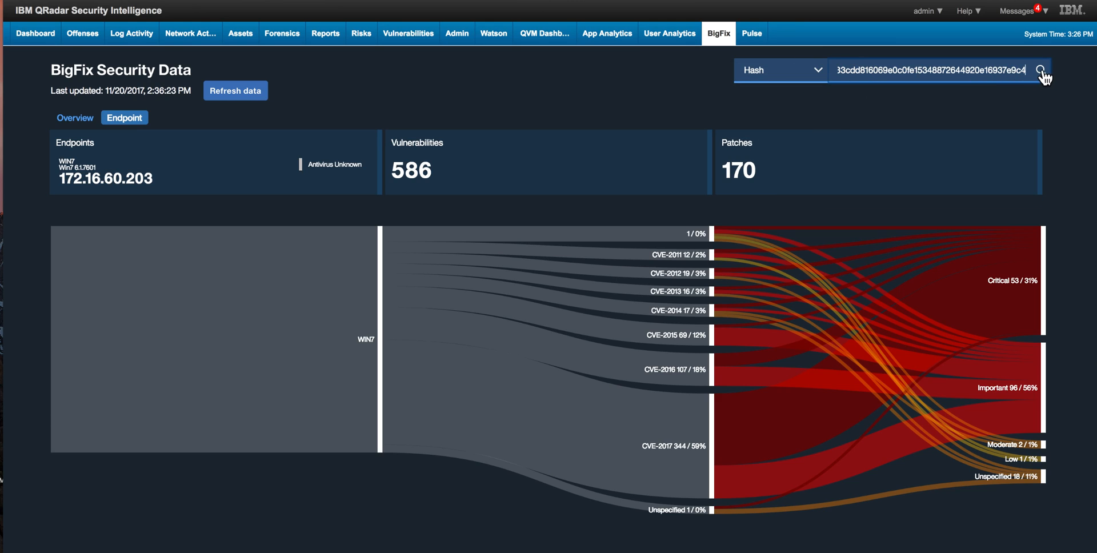
{"action": "left_click", "coordinate": [1042, 70]}
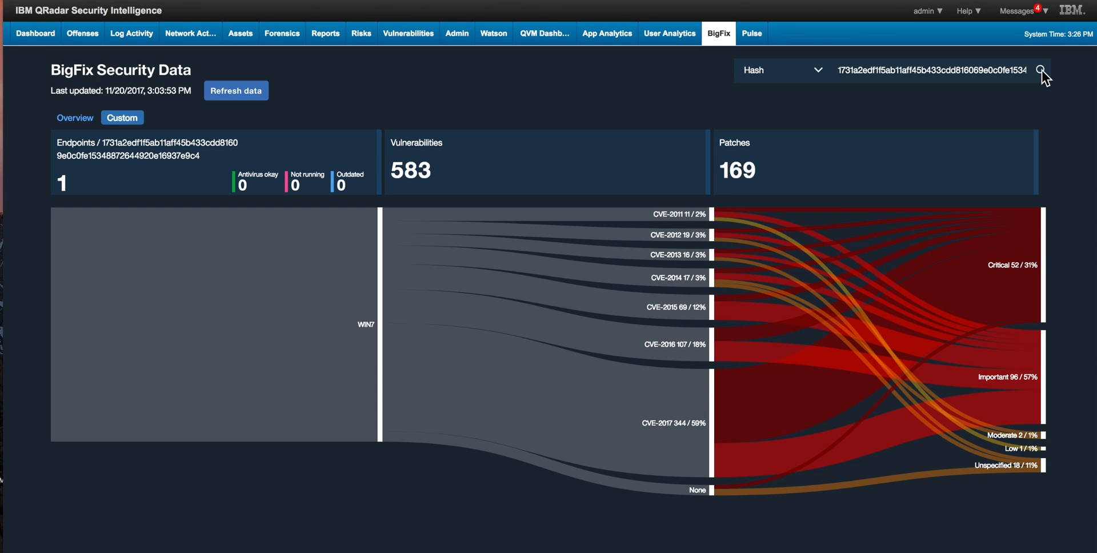
{"action": "mouse_move", "coordinate": [393, 482]}
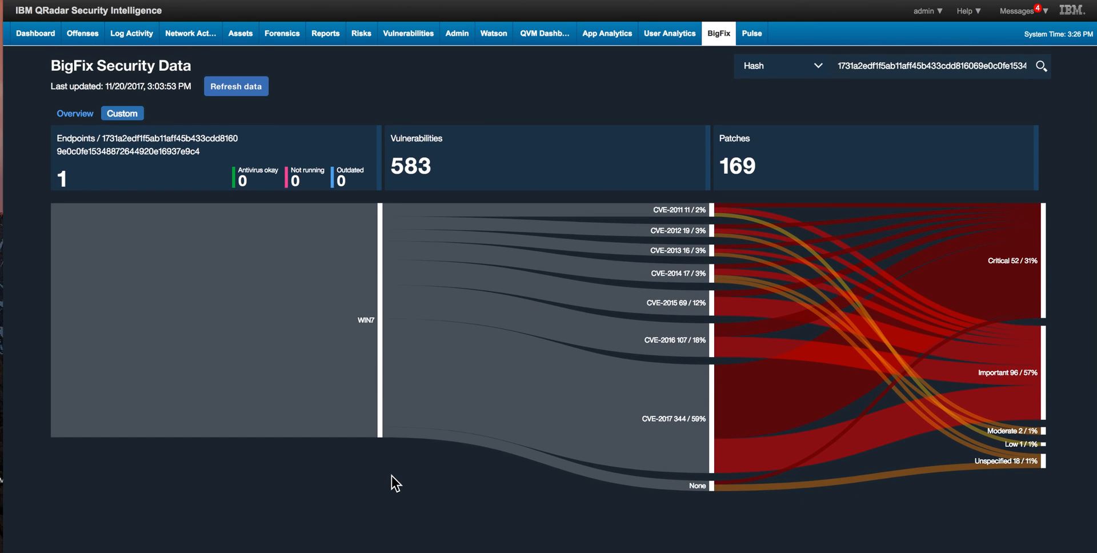
{"action": "scroll", "scroll_direction": "down", "scroll_amount": 3}
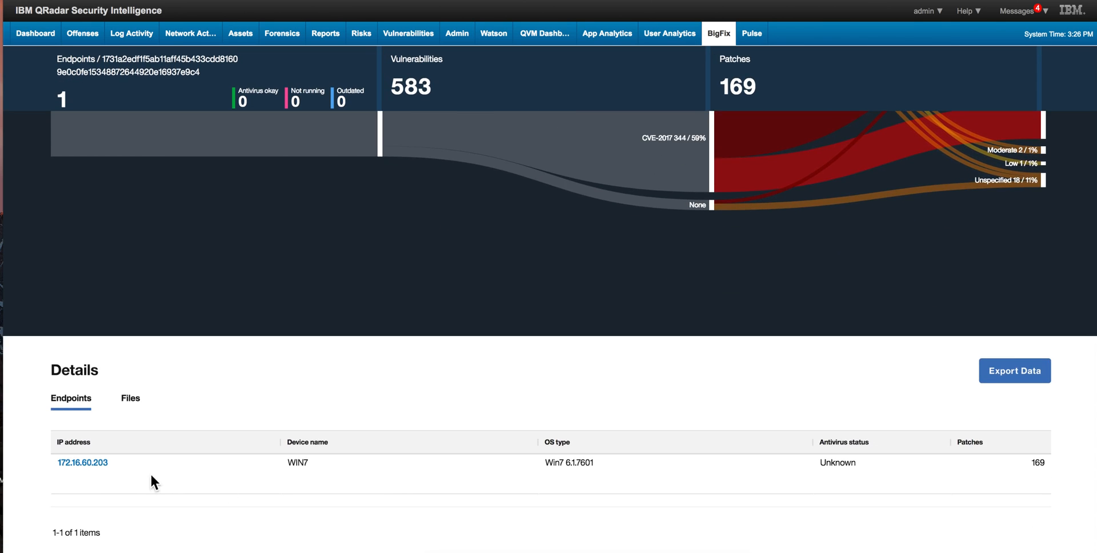
{"action": "mouse_move", "coordinate": [438, 483]}
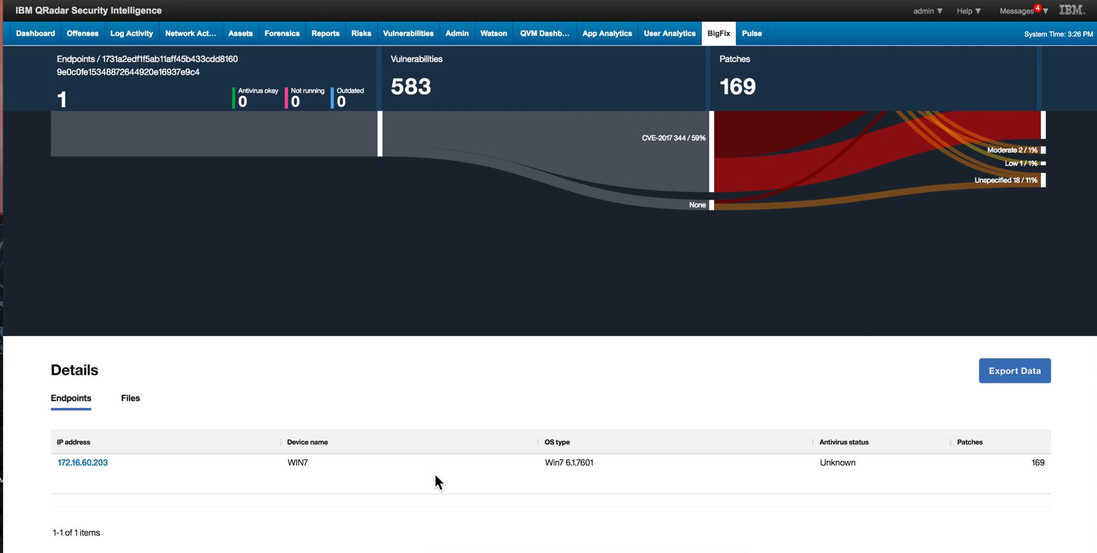
{"action": "mouse_move", "coordinate": [447, 471]}
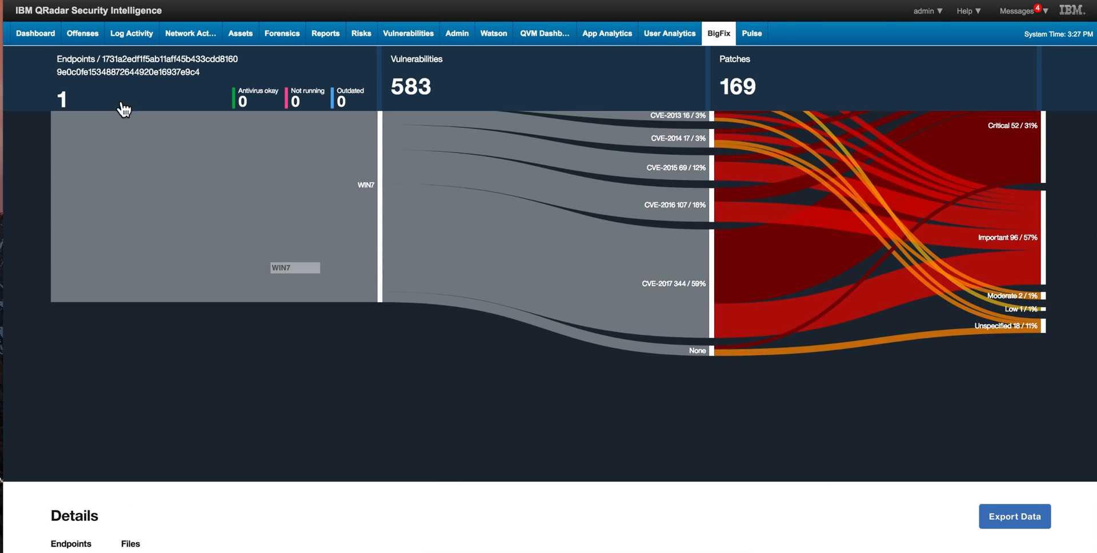
Return to offense 5223 and reopen the rule 'Exploit: Destination Vulnerable to Detected Exploit'.
{"action": "left_click", "coordinate": [82, 33]}
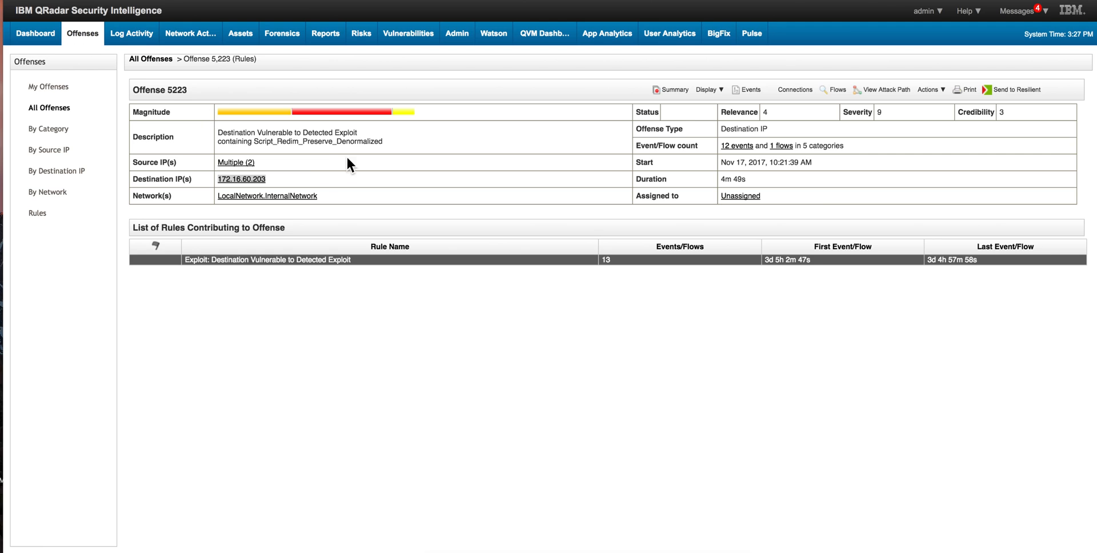
{"action": "left_click", "coordinate": [708, 89]}
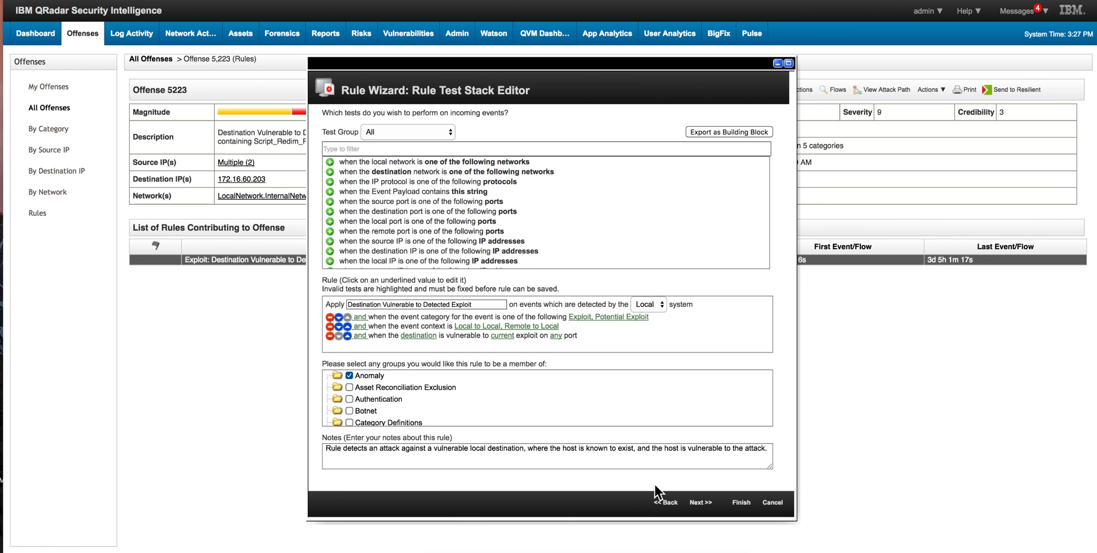
{"action": "mouse_move", "coordinate": [700, 502]}
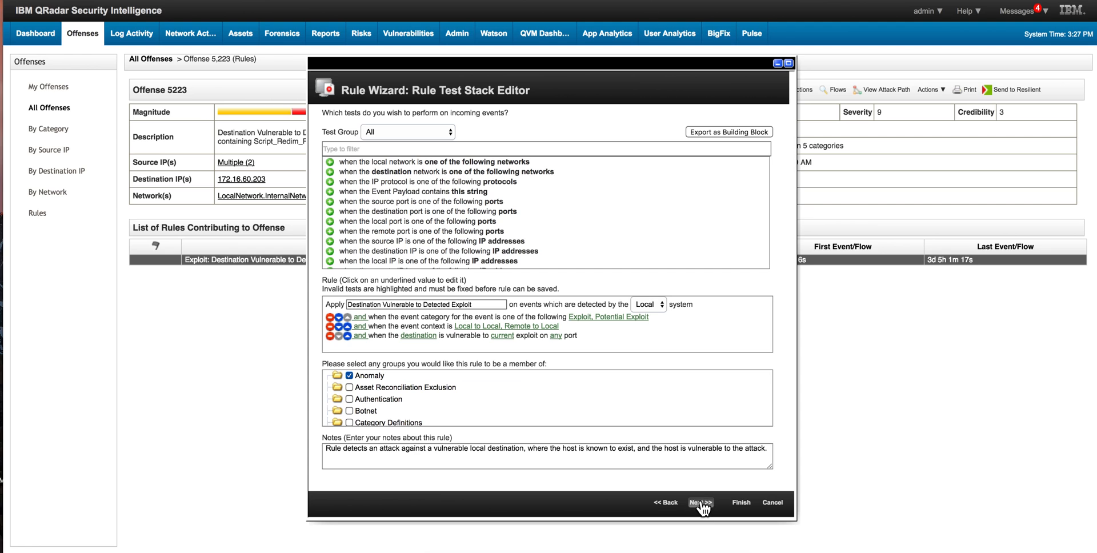
On the Rule Response page, enable Execute Custom Action listing BigFixQuarantine and process termination.
{"action": "left_click", "coordinate": [700, 502]}
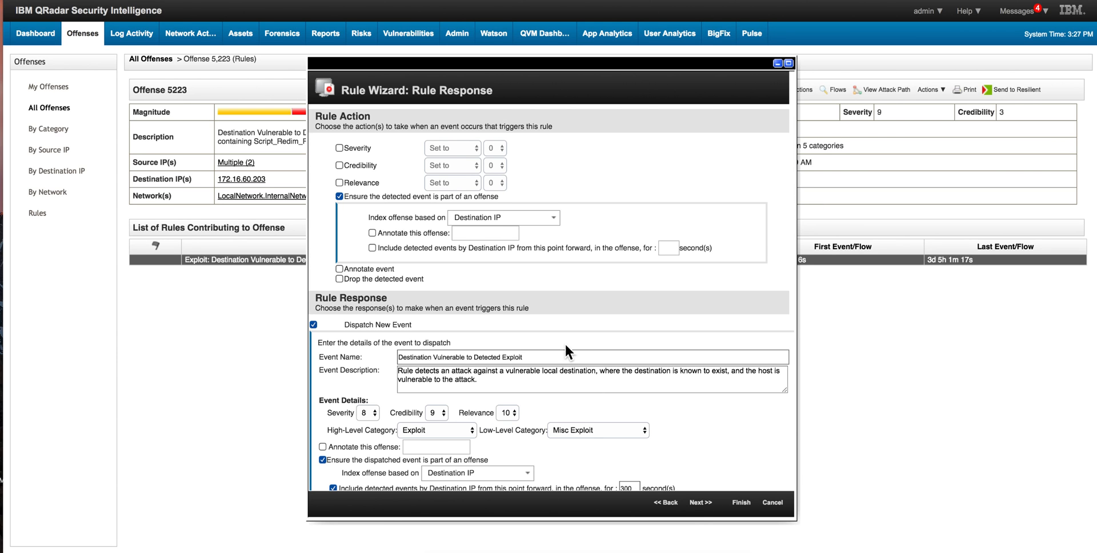
{"action": "scroll", "scroll_direction": "down", "scroll_amount": 3}
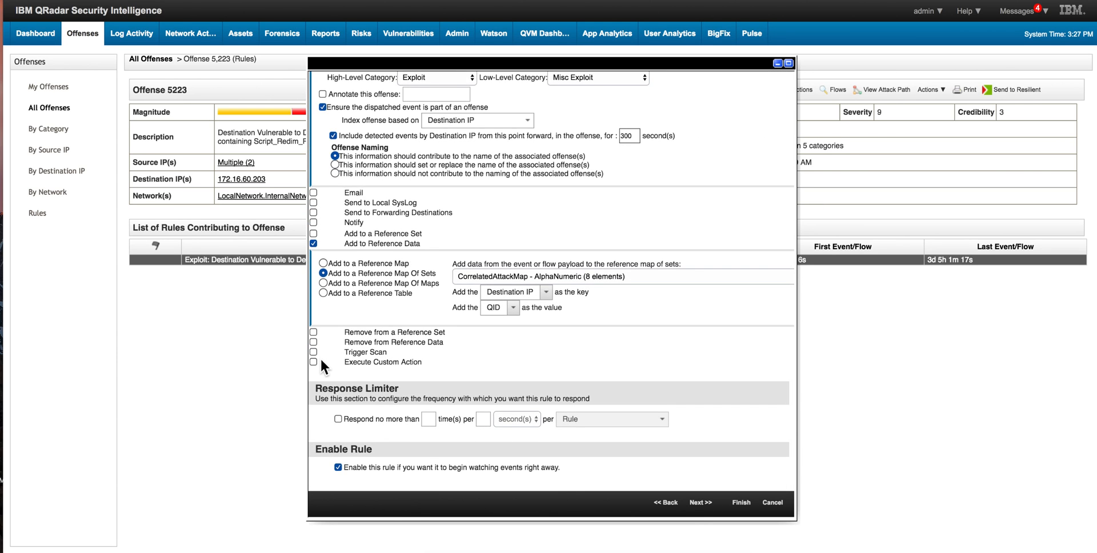
{"action": "left_click", "coordinate": [313, 362]}
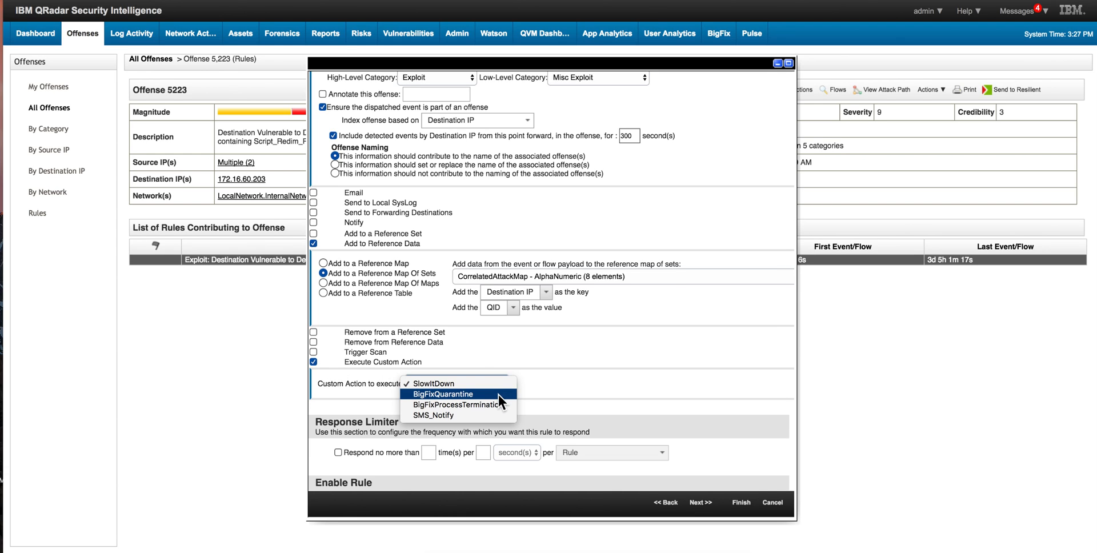
{"action": "mouse_move", "coordinate": [494, 405]}
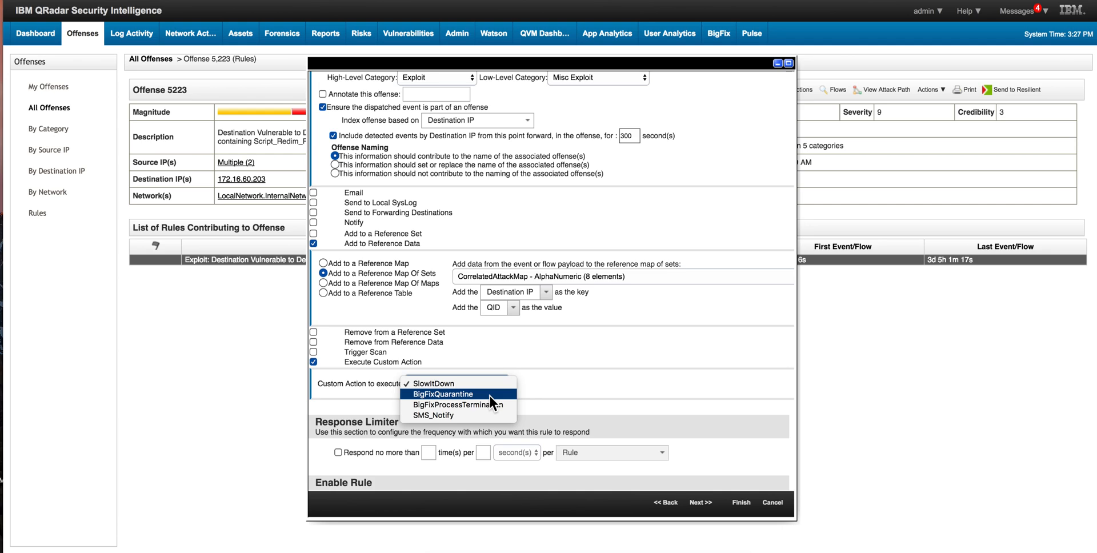
{"action": "mouse_move", "coordinate": [487, 402]}
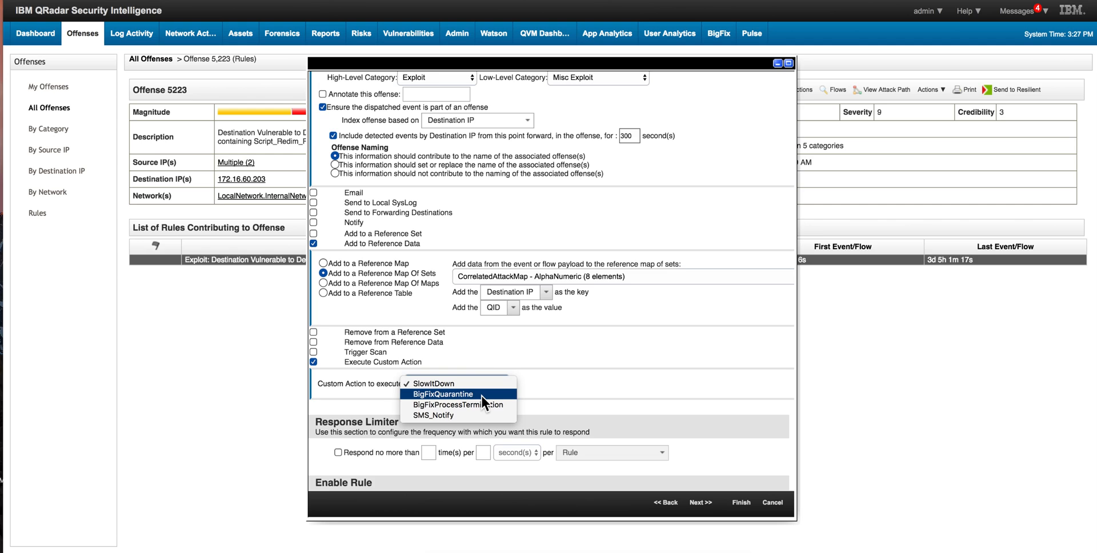
{"action": "mouse_move", "coordinate": [459, 404]}
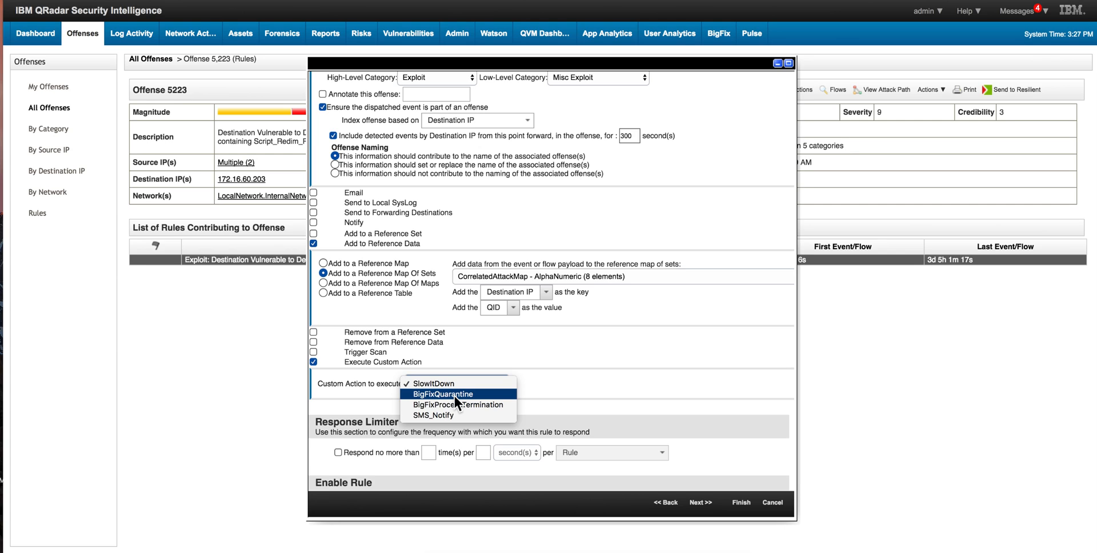
{"action": "mouse_move", "coordinate": [457, 405]}
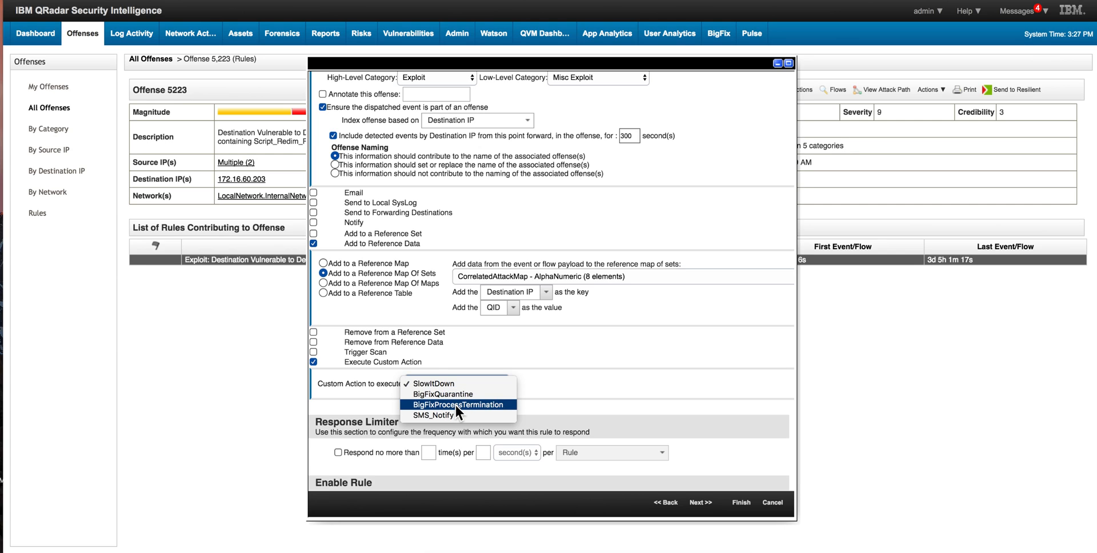